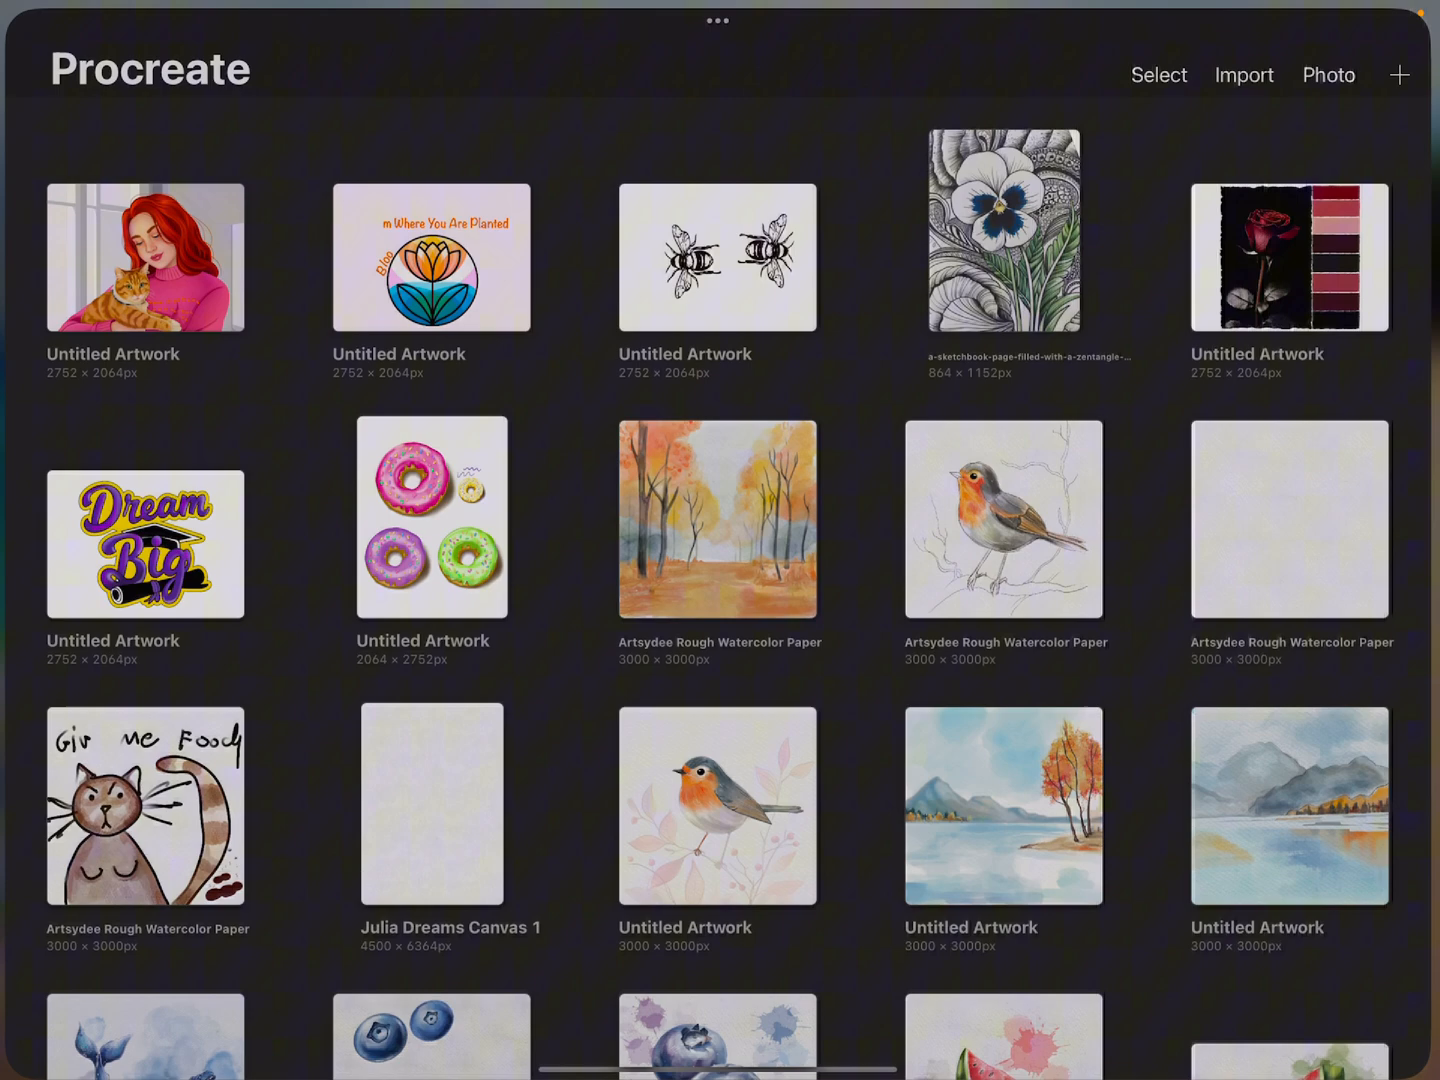
- From the gallery, create a new blank portrait canvas
scroll(down, 3)
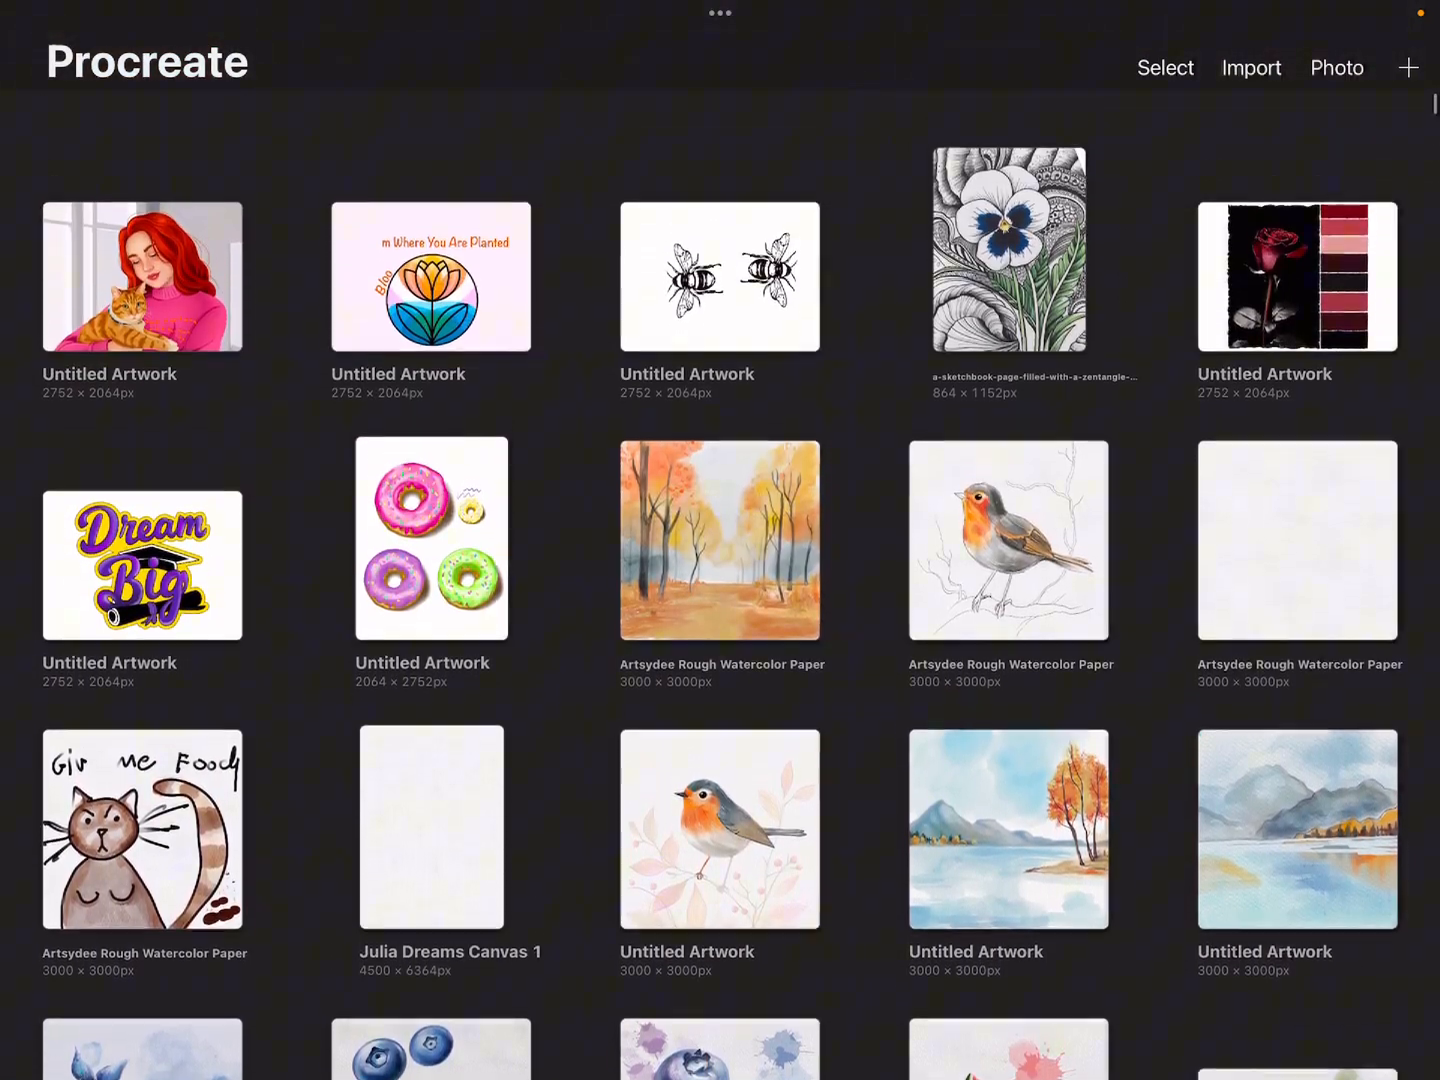
scroll(up, 3)
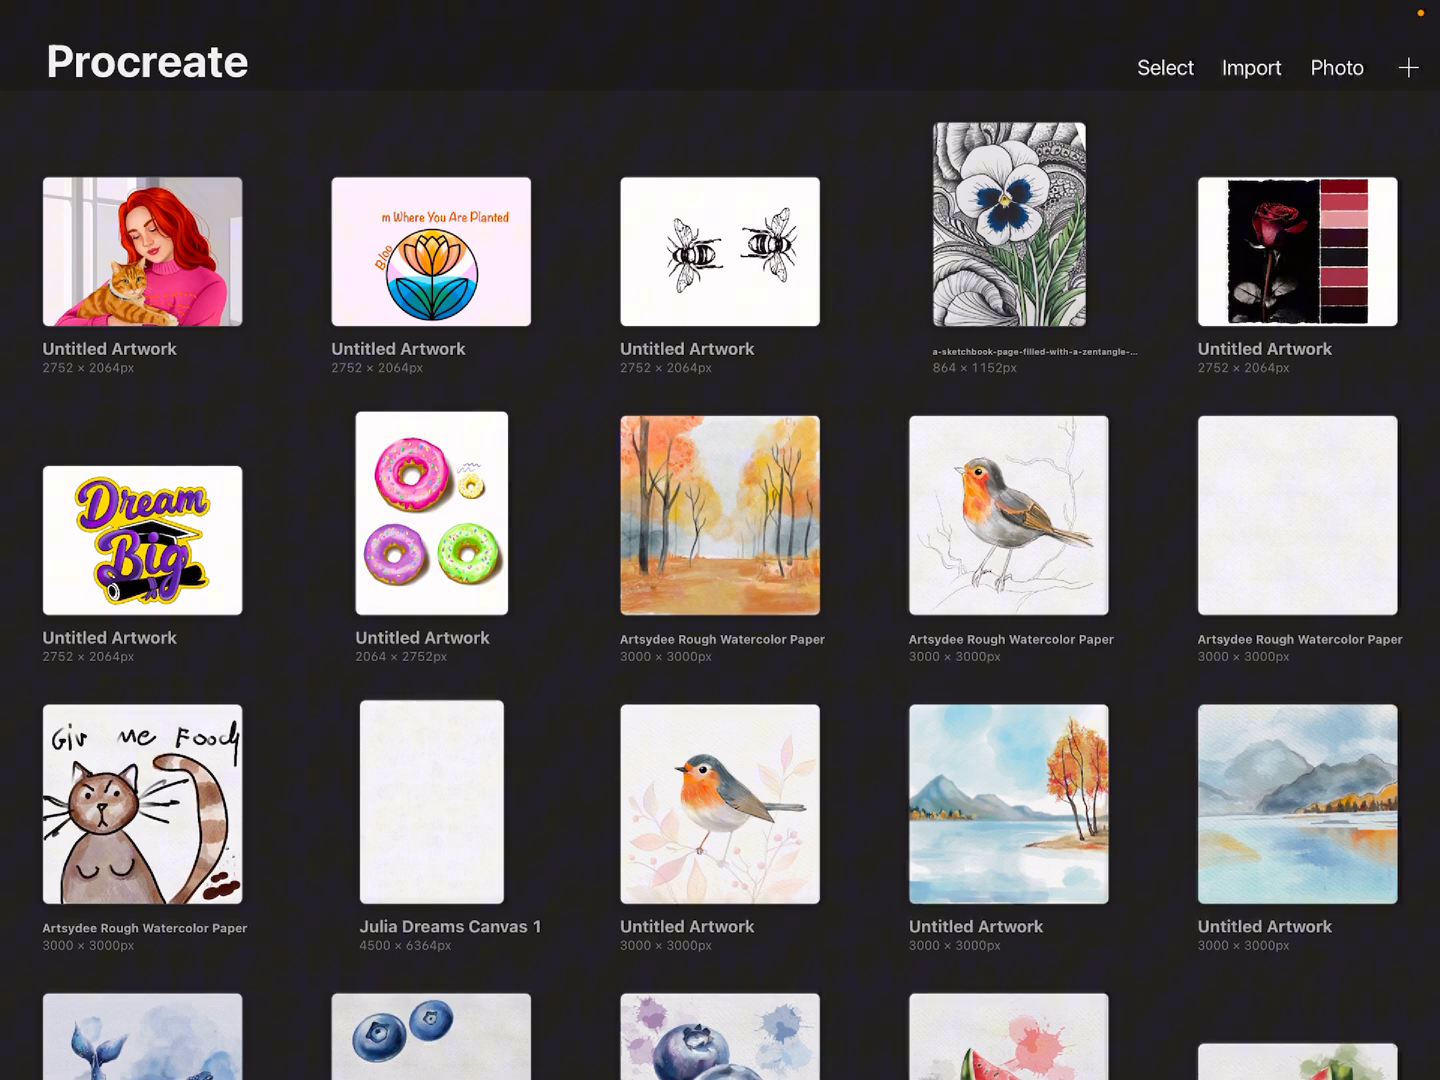
click(1408, 68)
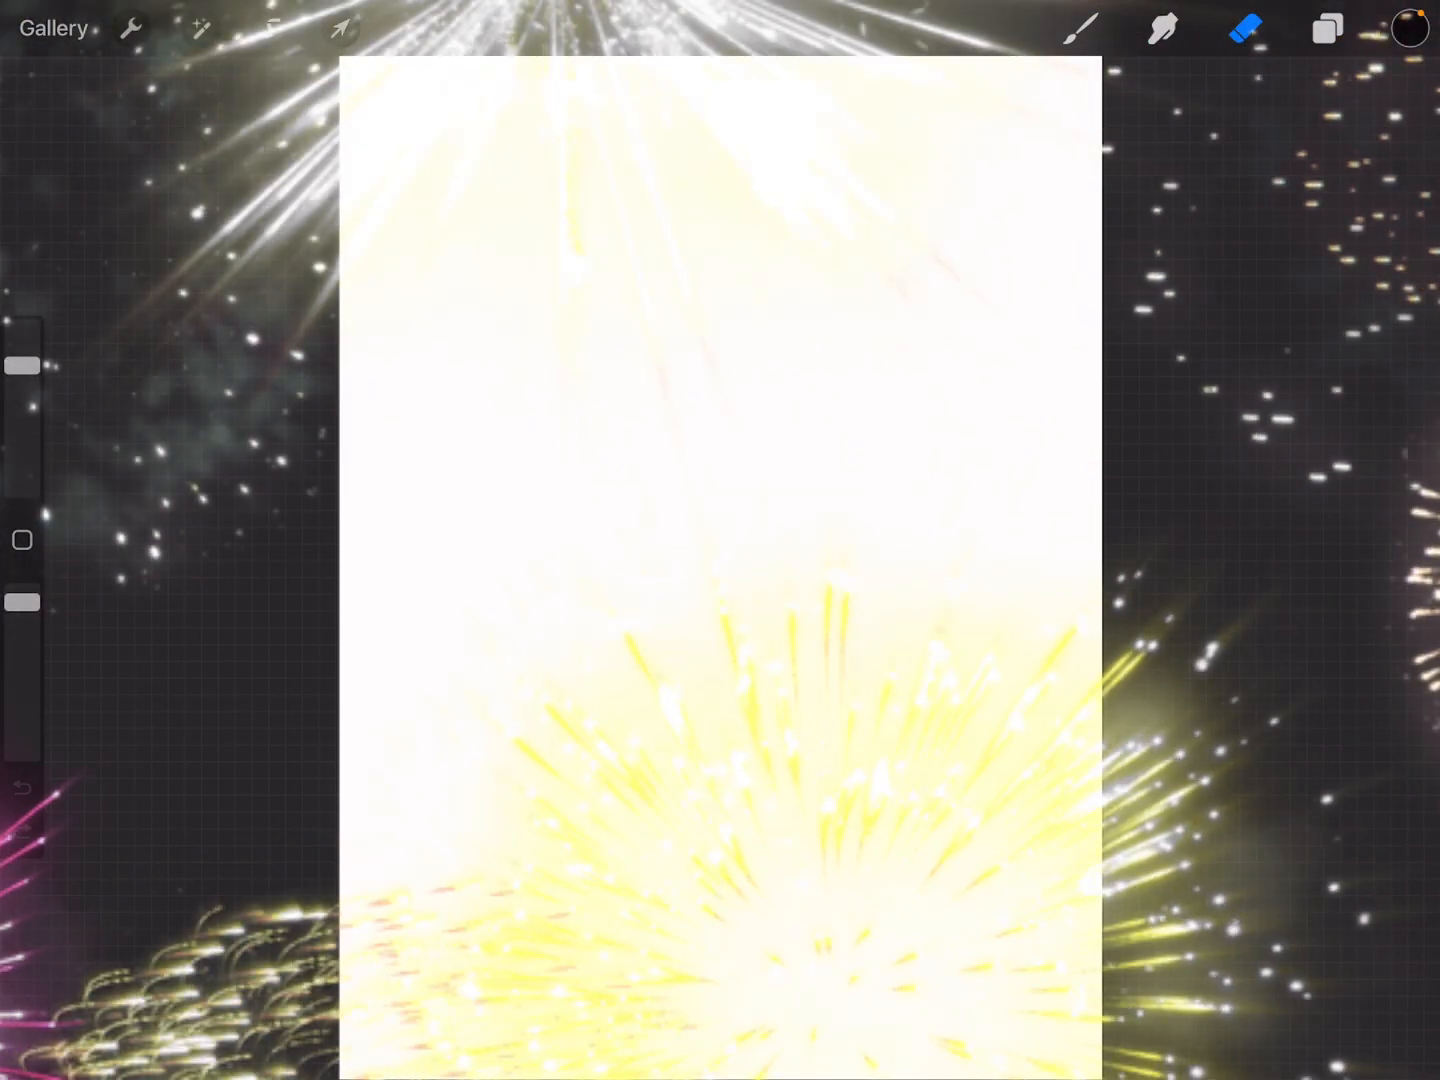
- Choose the Sketching 6B Pencil from the brush library and draw a diagonal black squiggle
click(1080, 28)
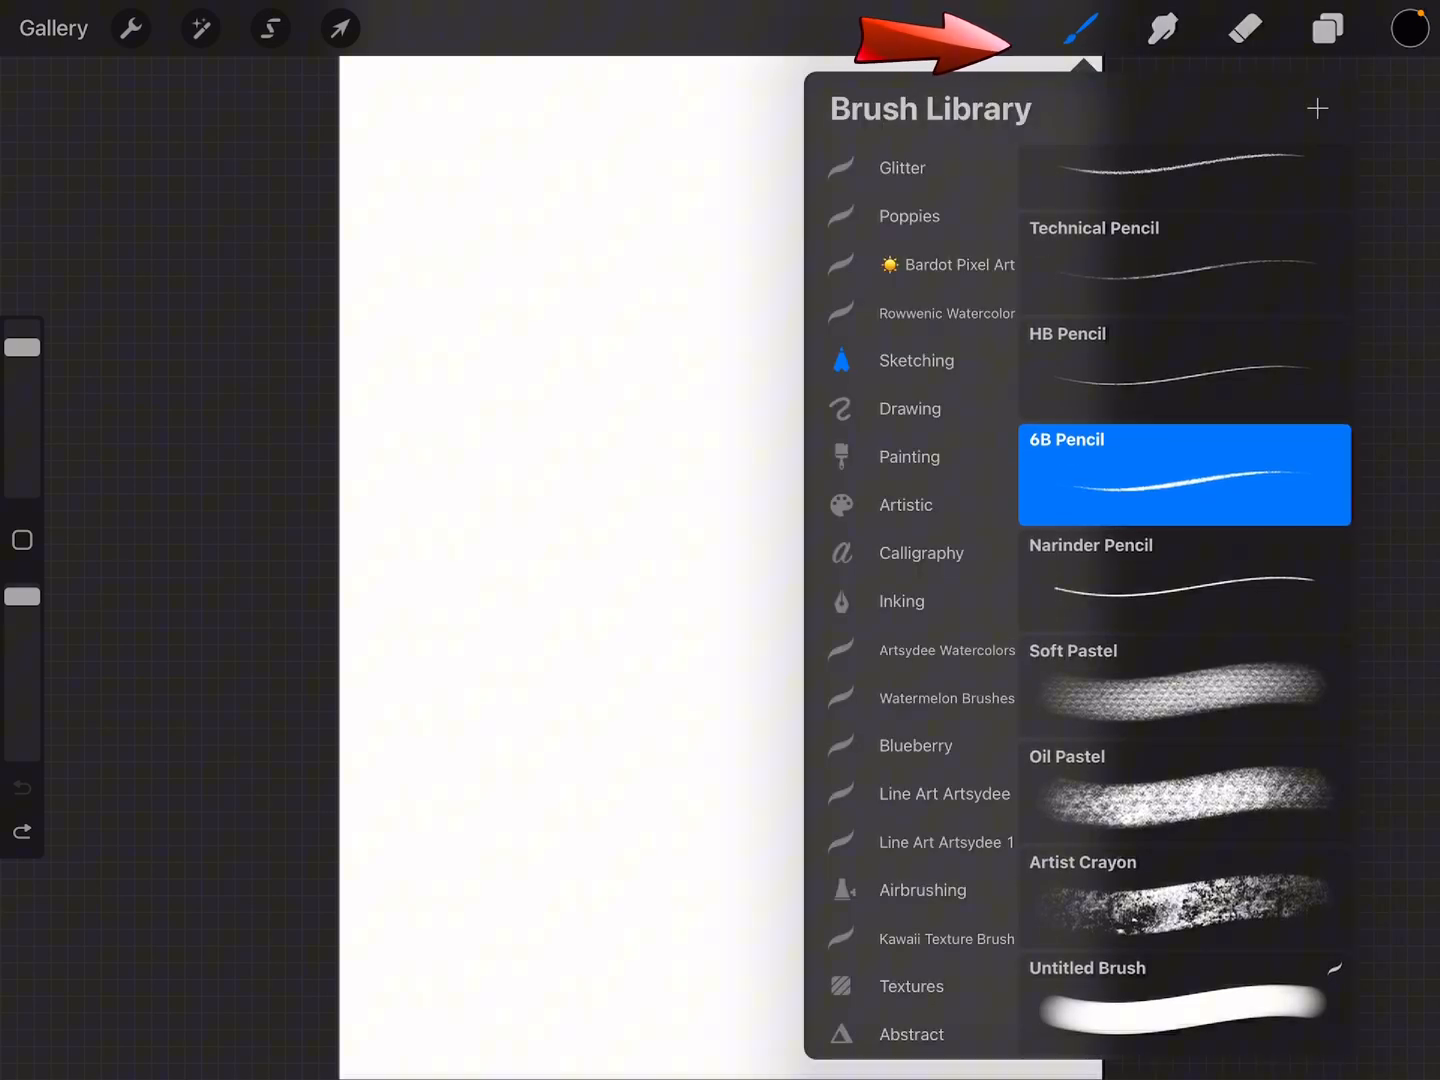
scroll(down, 3)
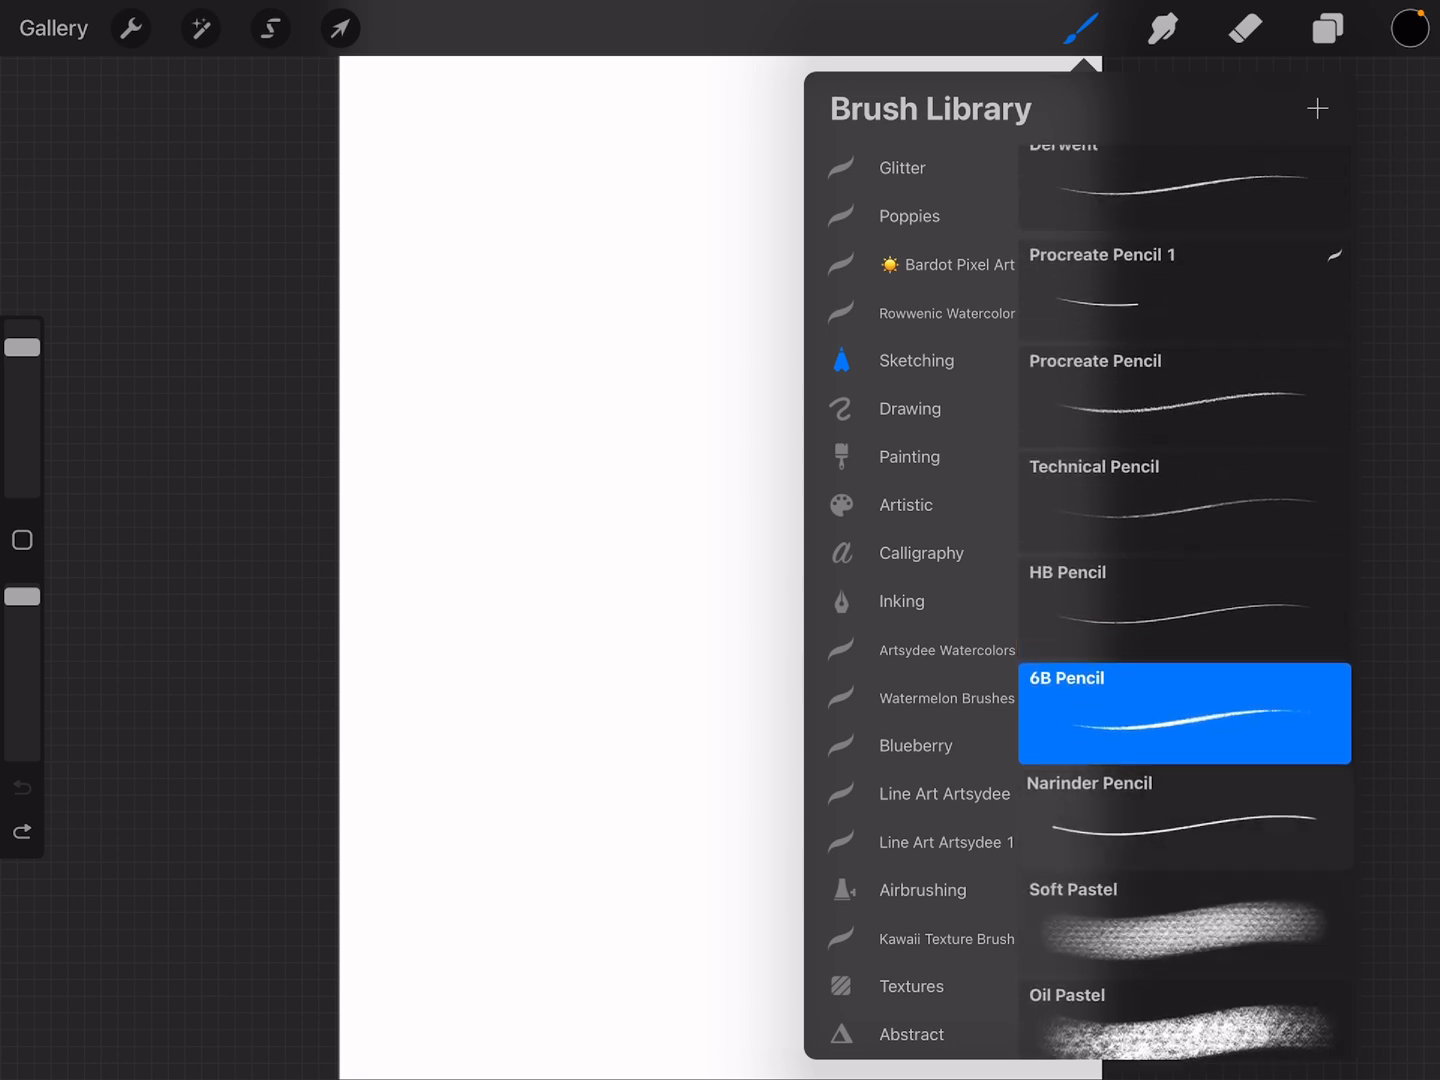
click(1244, 28)
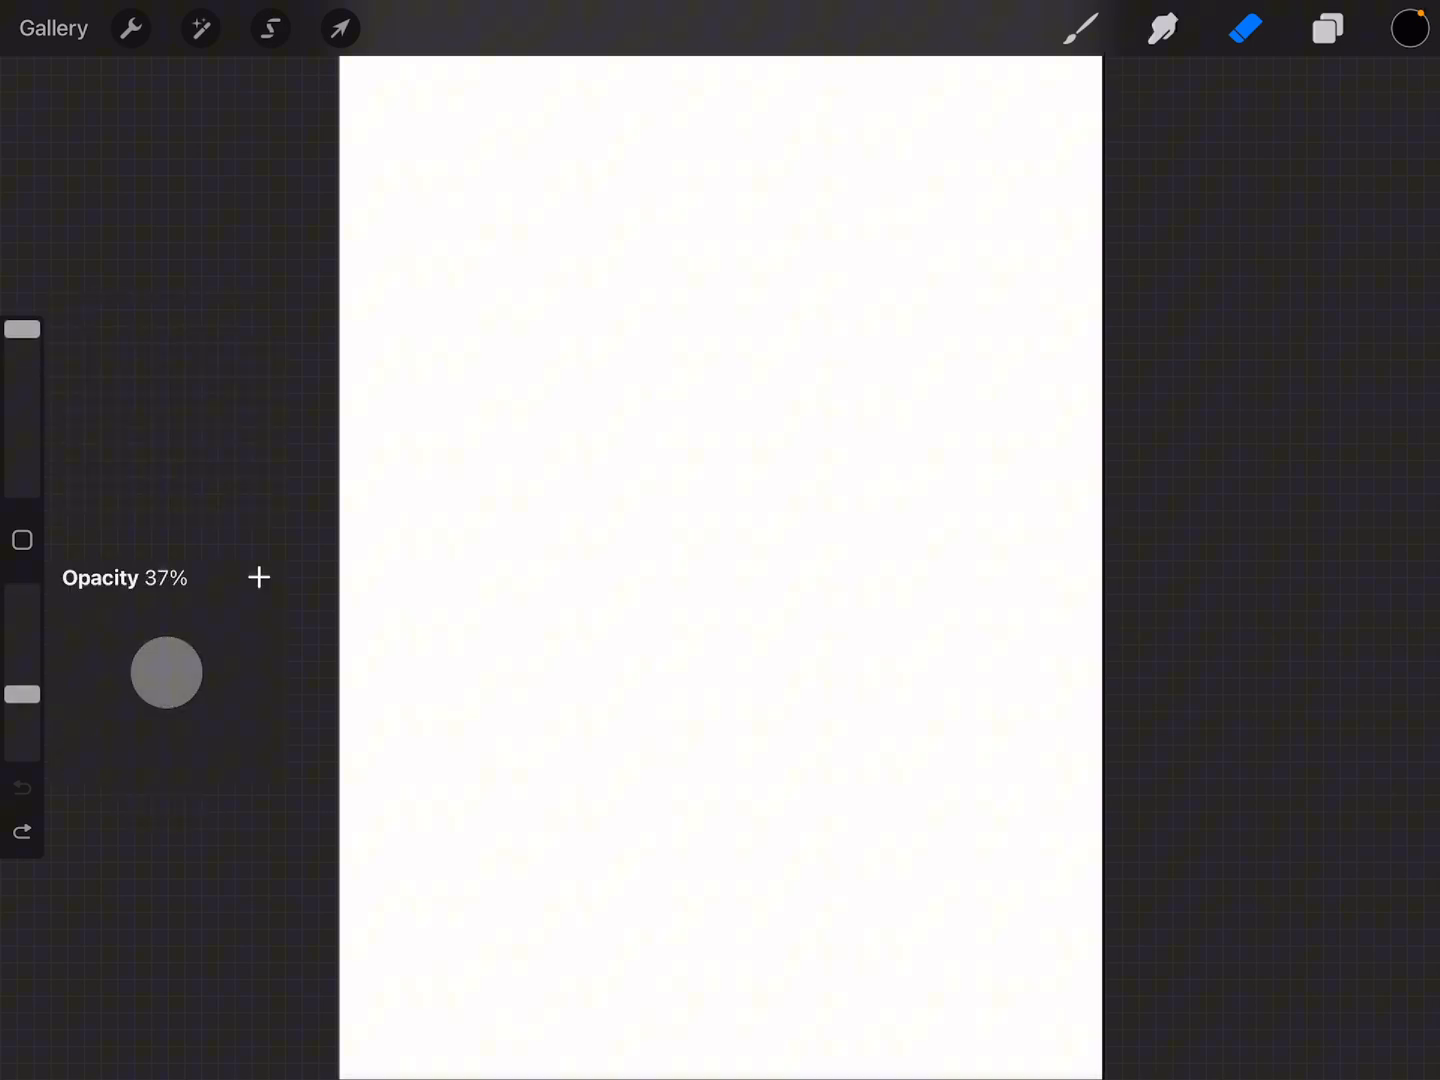
click(1164, 28)
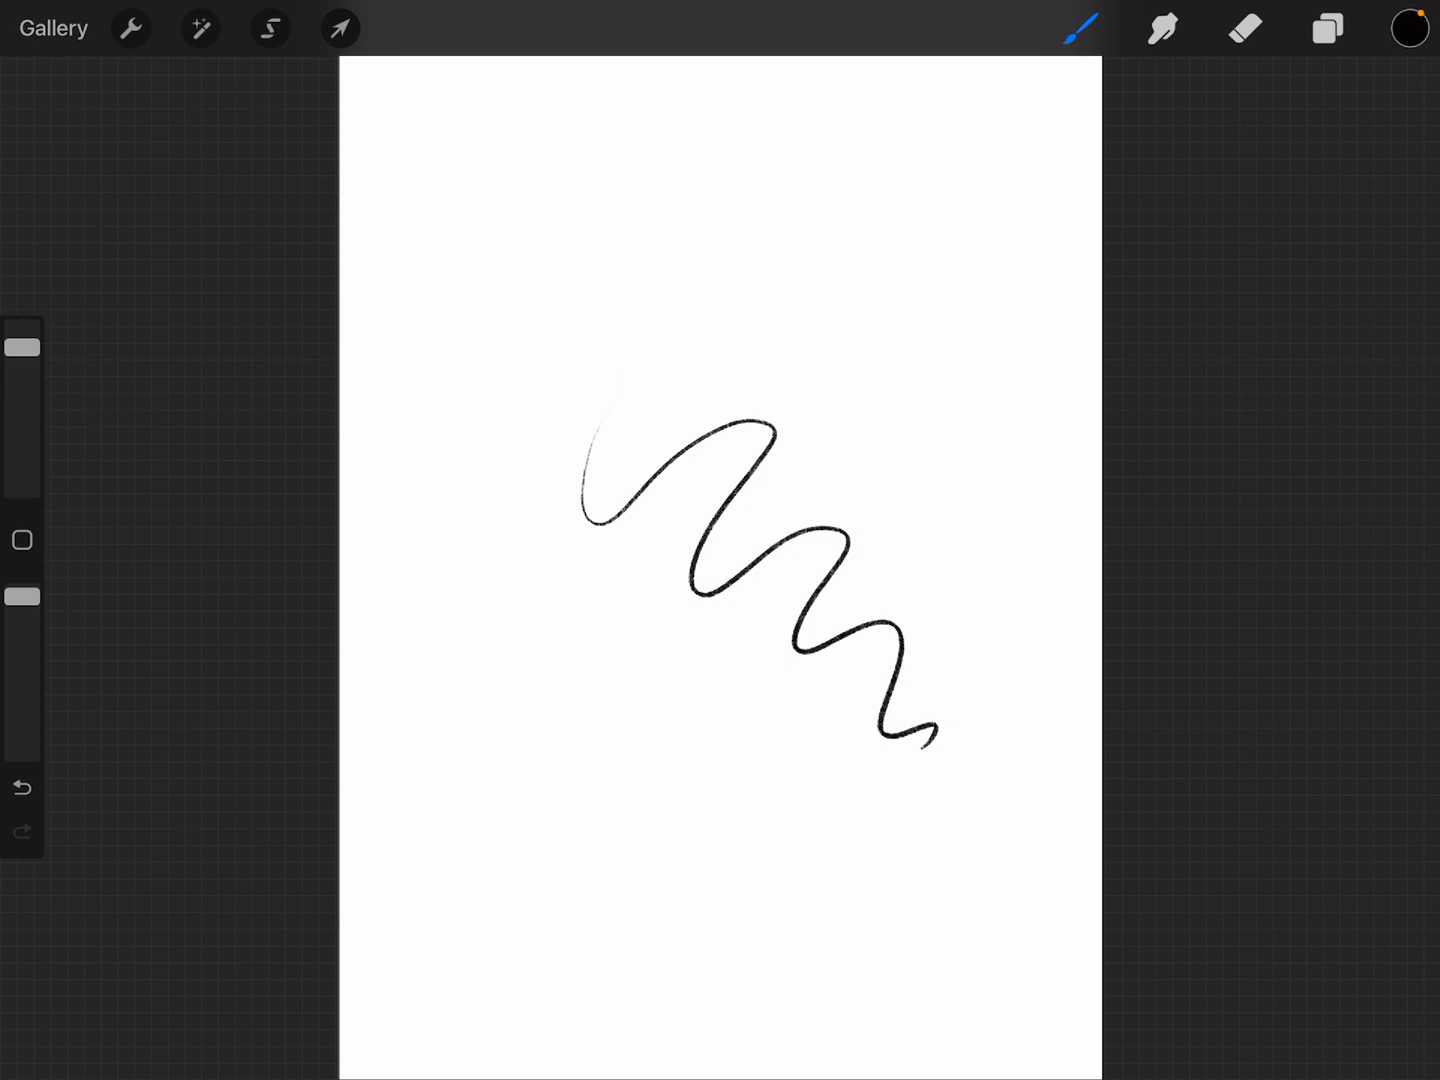
- Undo the squiggle, then browse the Colours Disc and Palettes views without changing colour
click(22, 788)
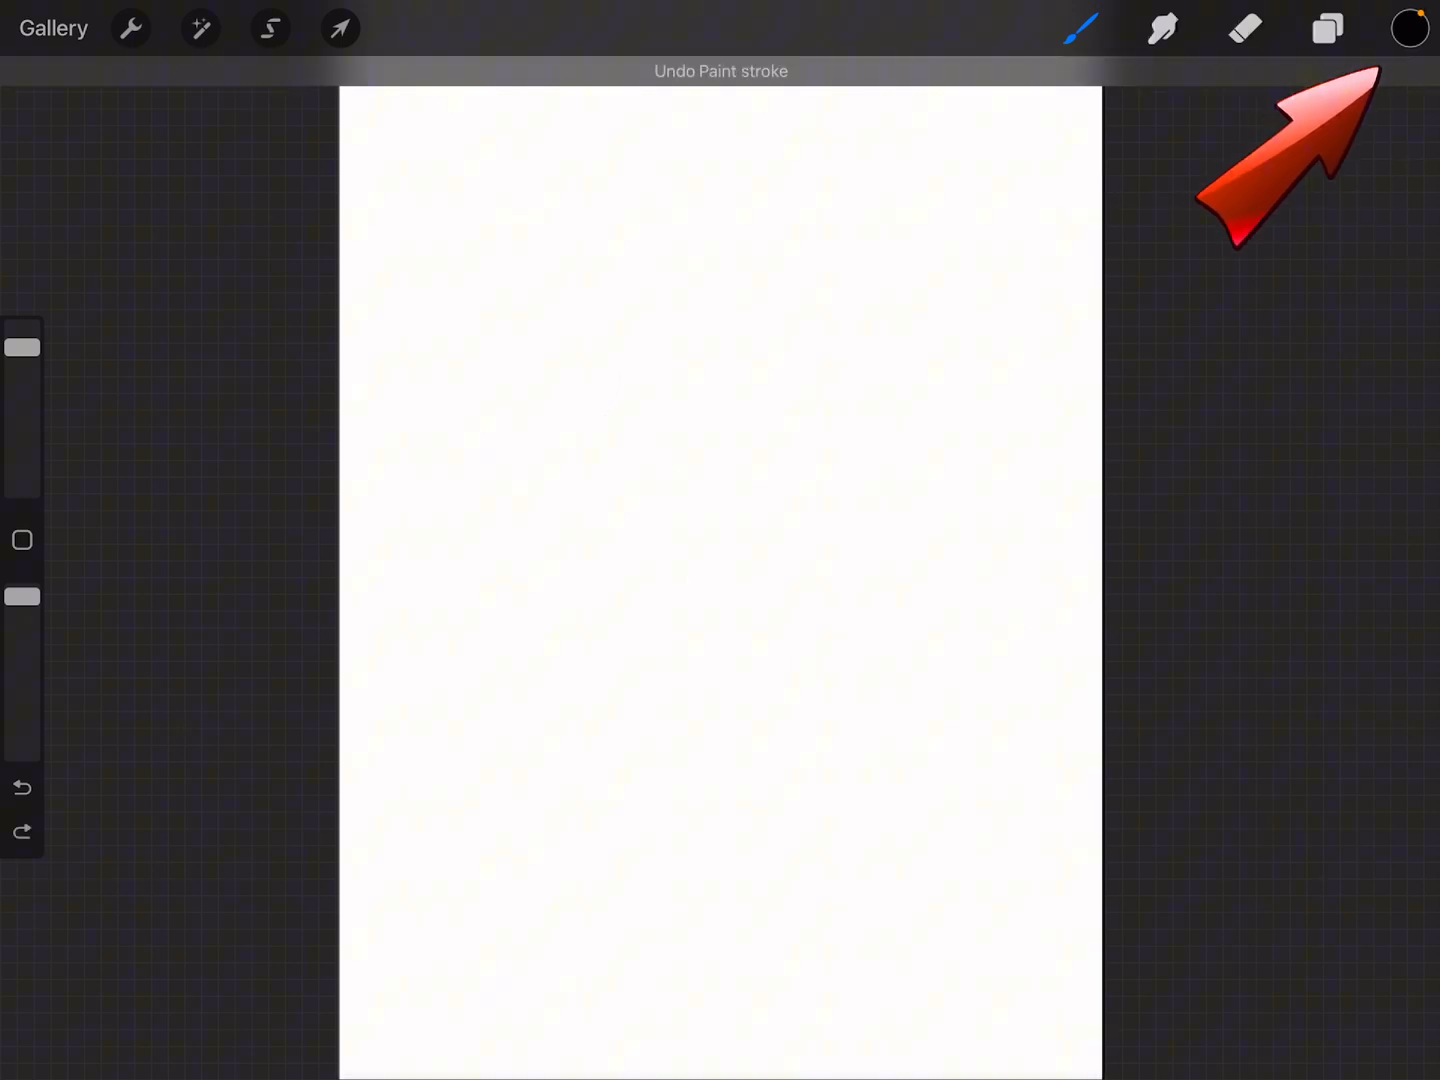
click(1408, 28)
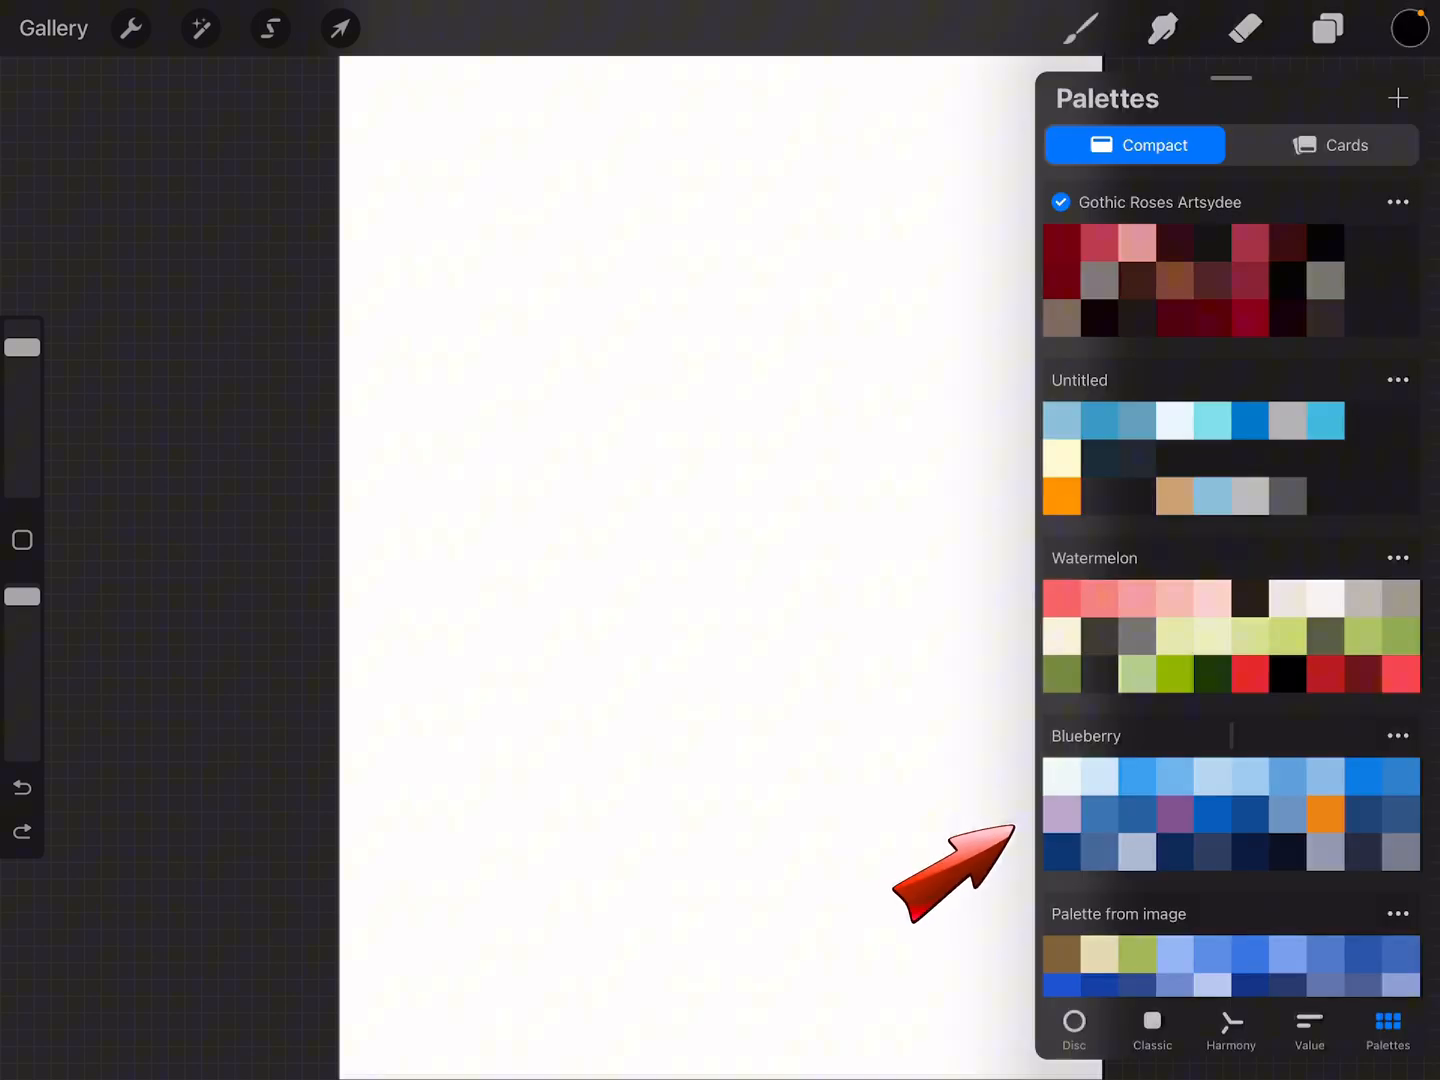
click(1074, 1030)
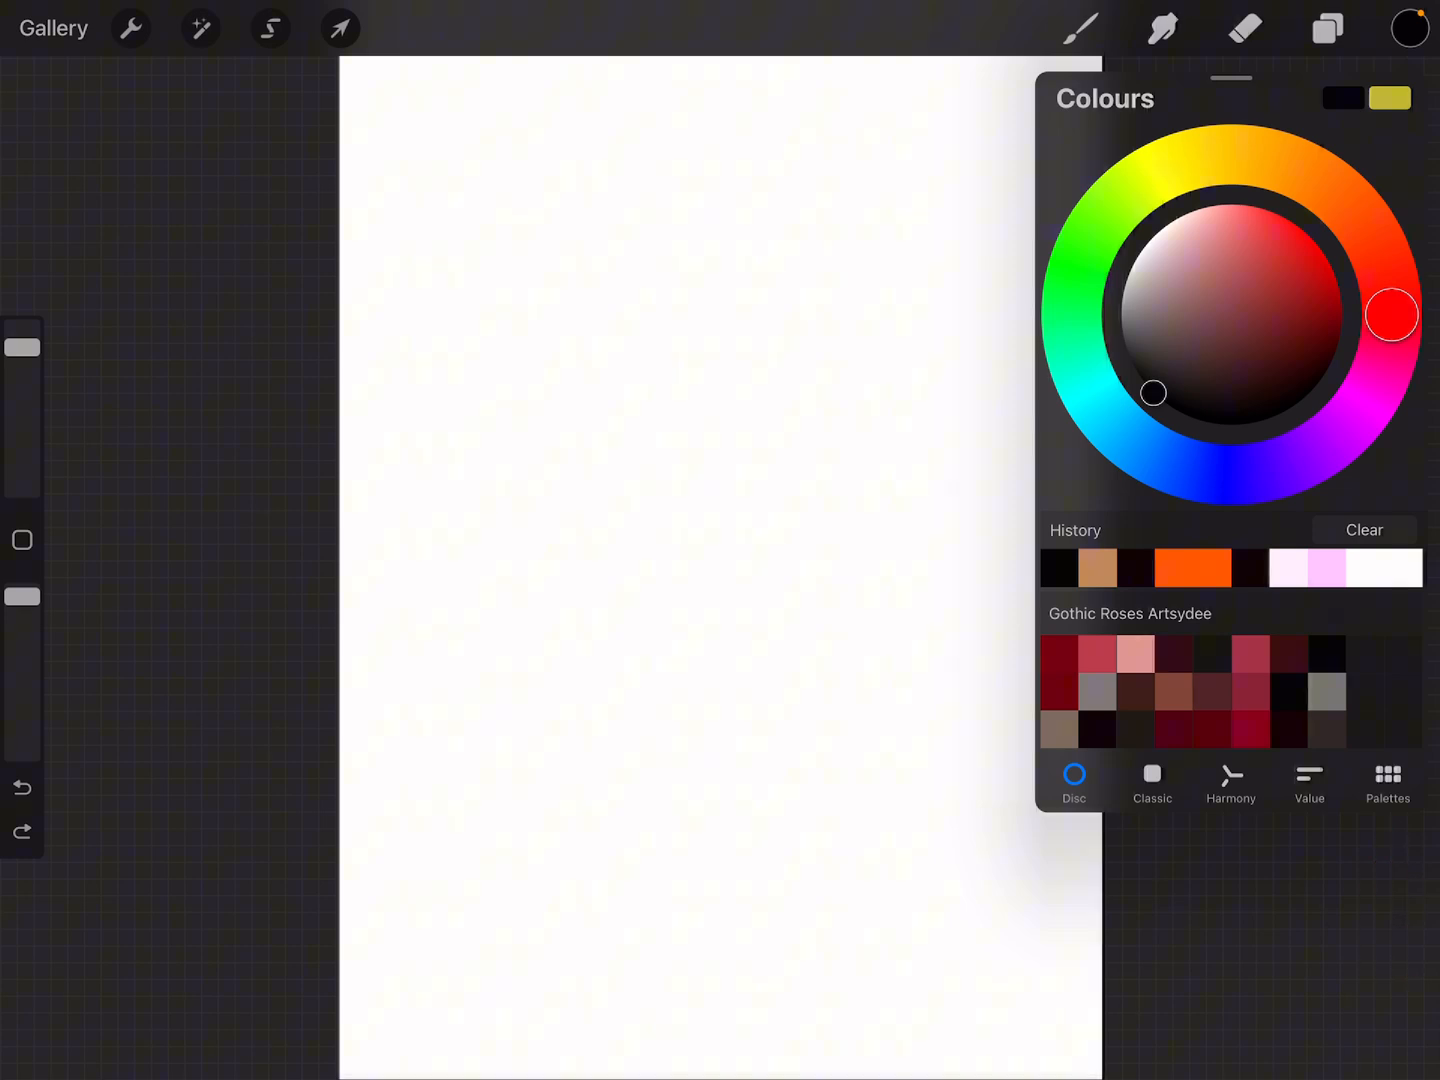
click(1388, 784)
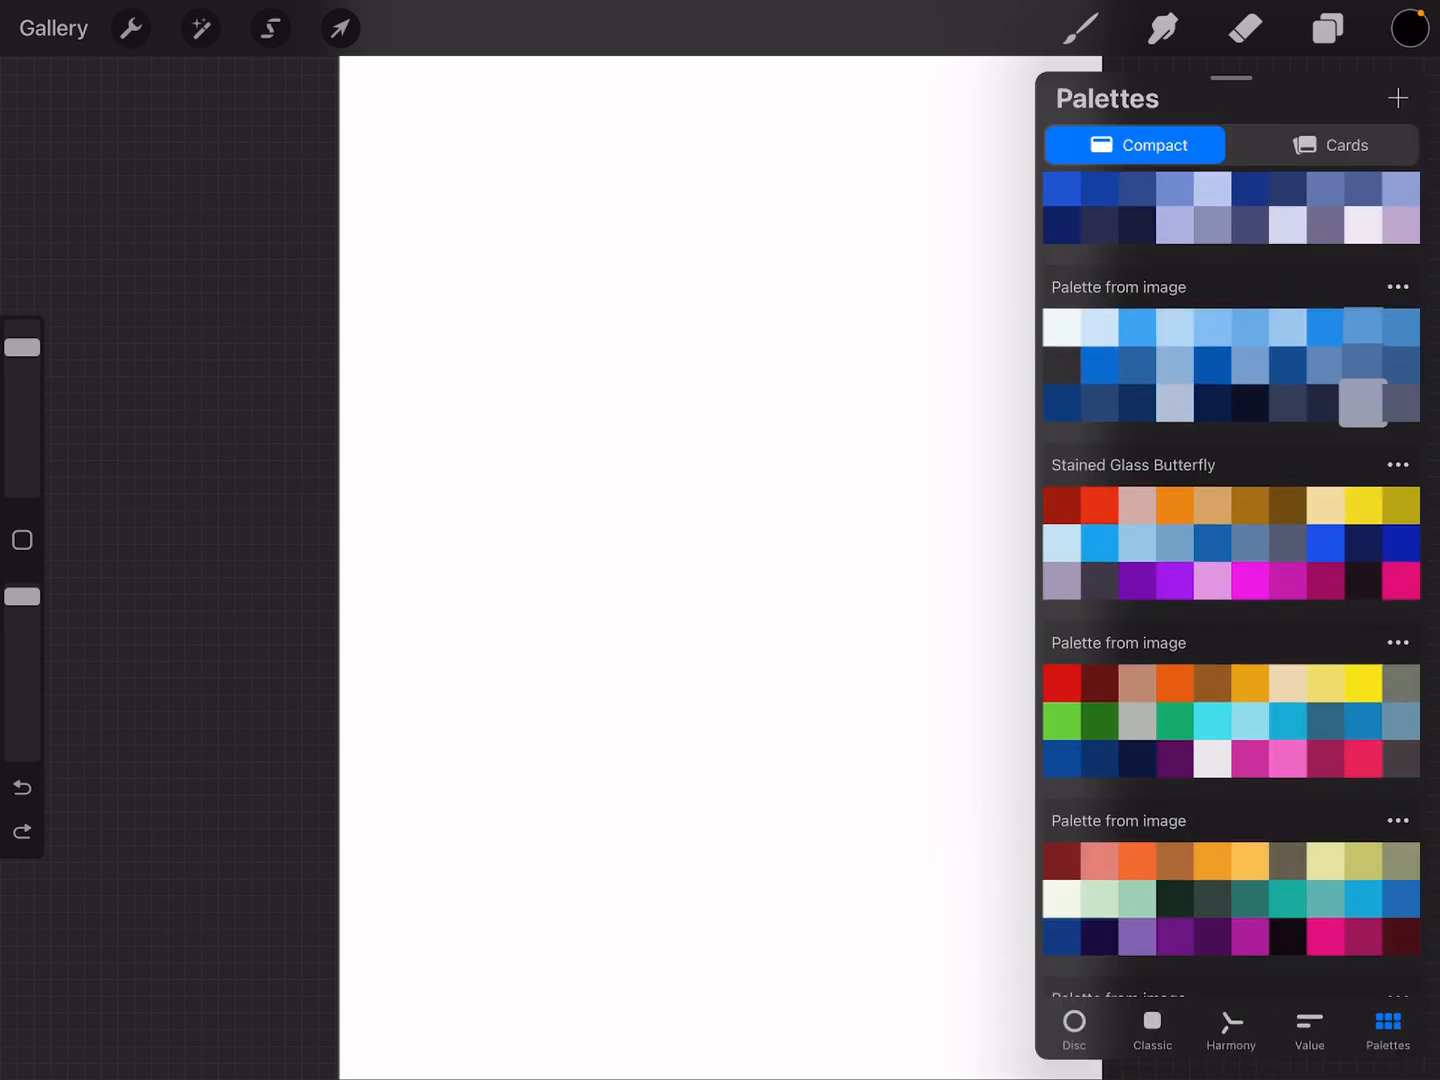
scroll(down, 3)
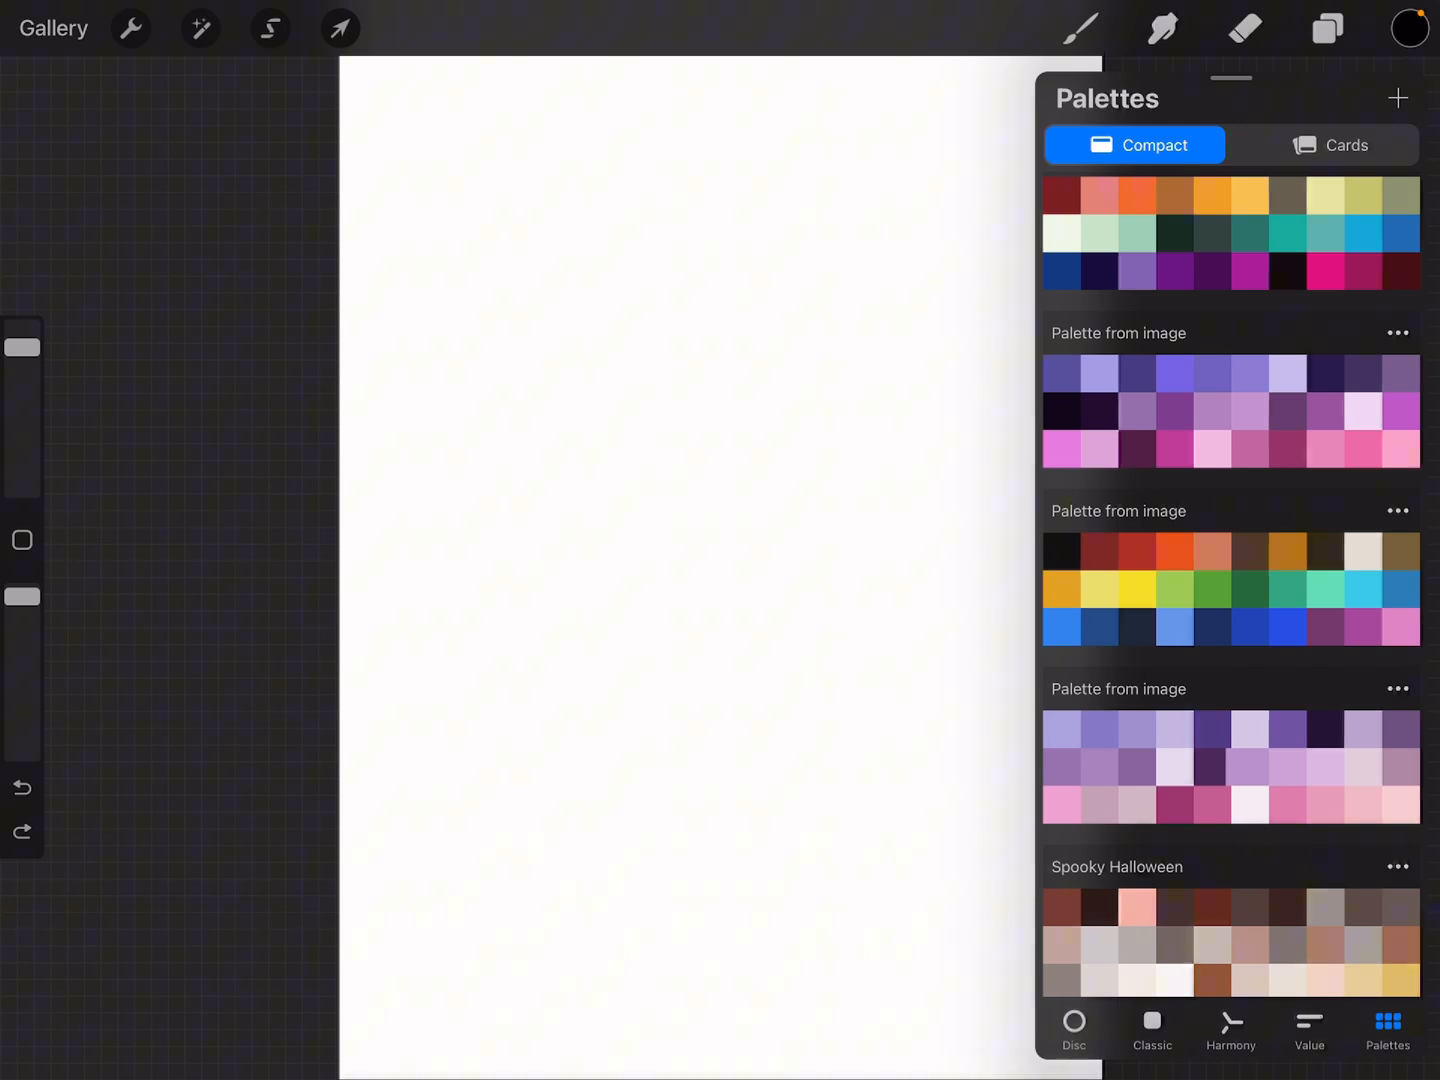
scroll(up, 3)
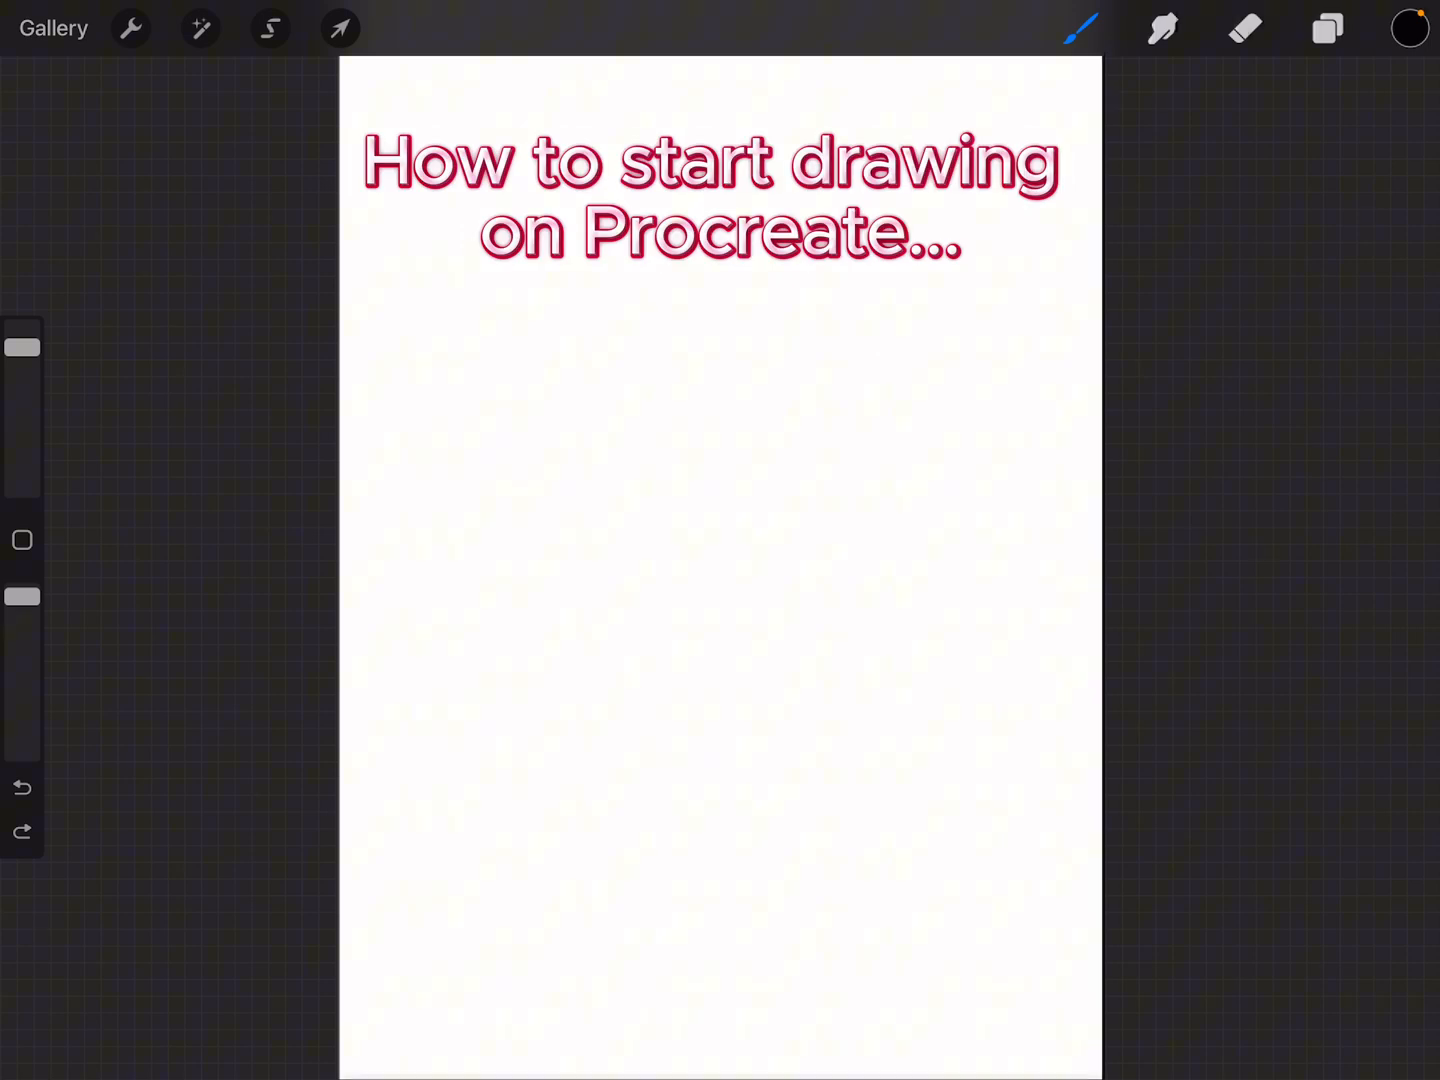
- With the 6B Pencil in black, draw a rough circle slightly above the page centre
click(1080, 28)
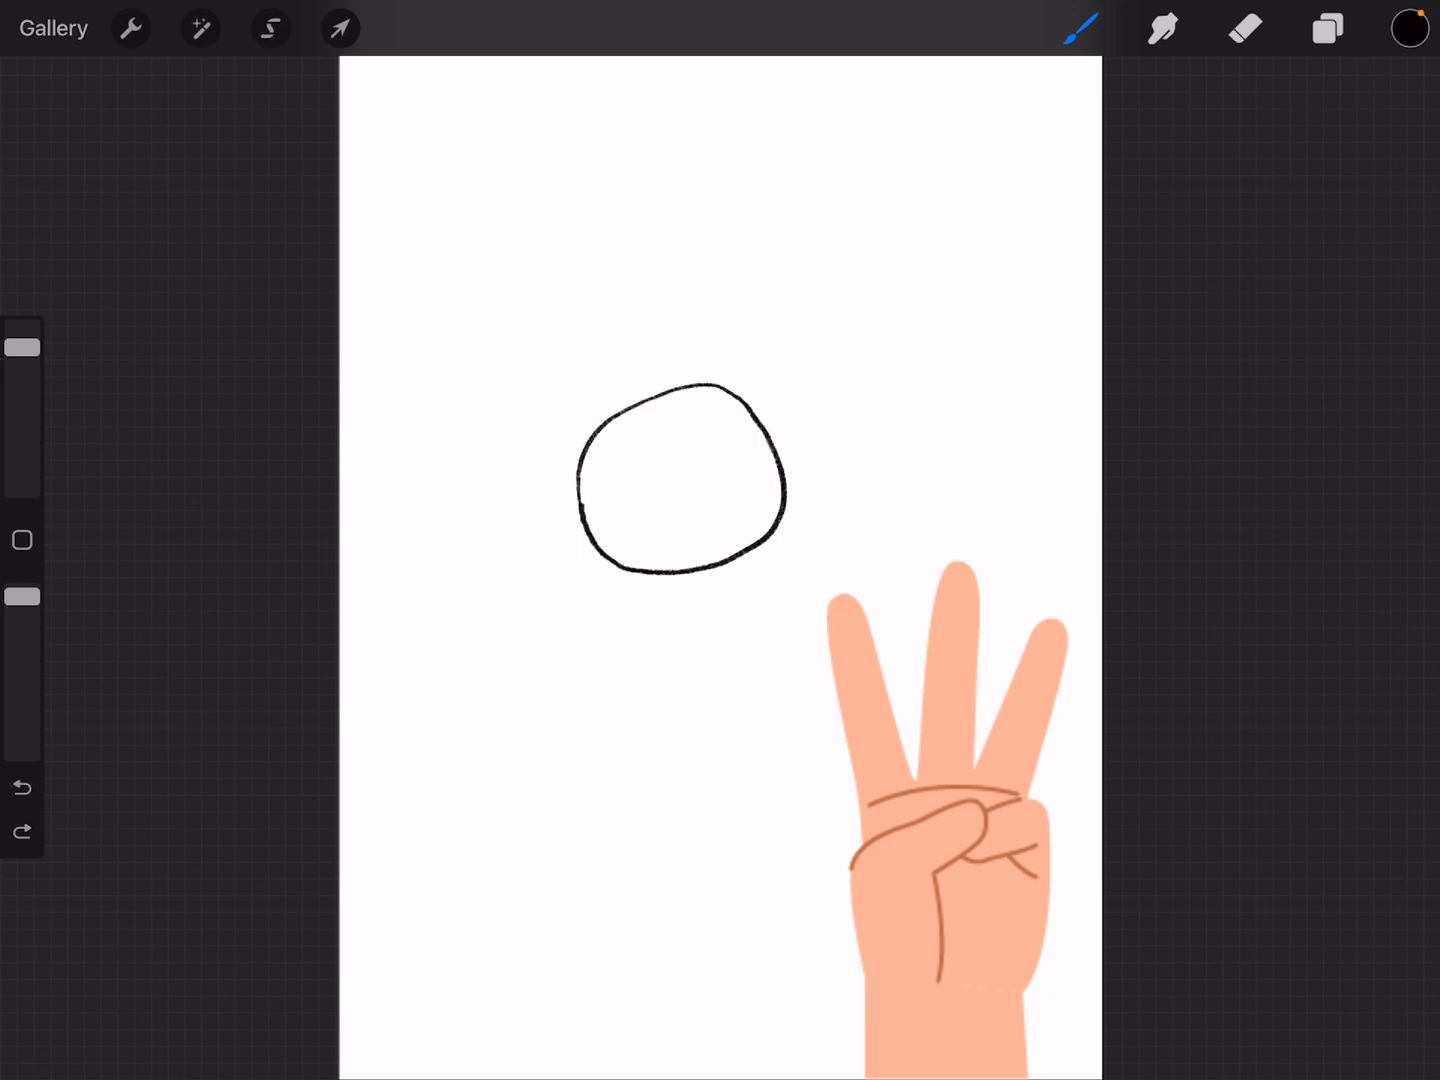
click(22, 832)
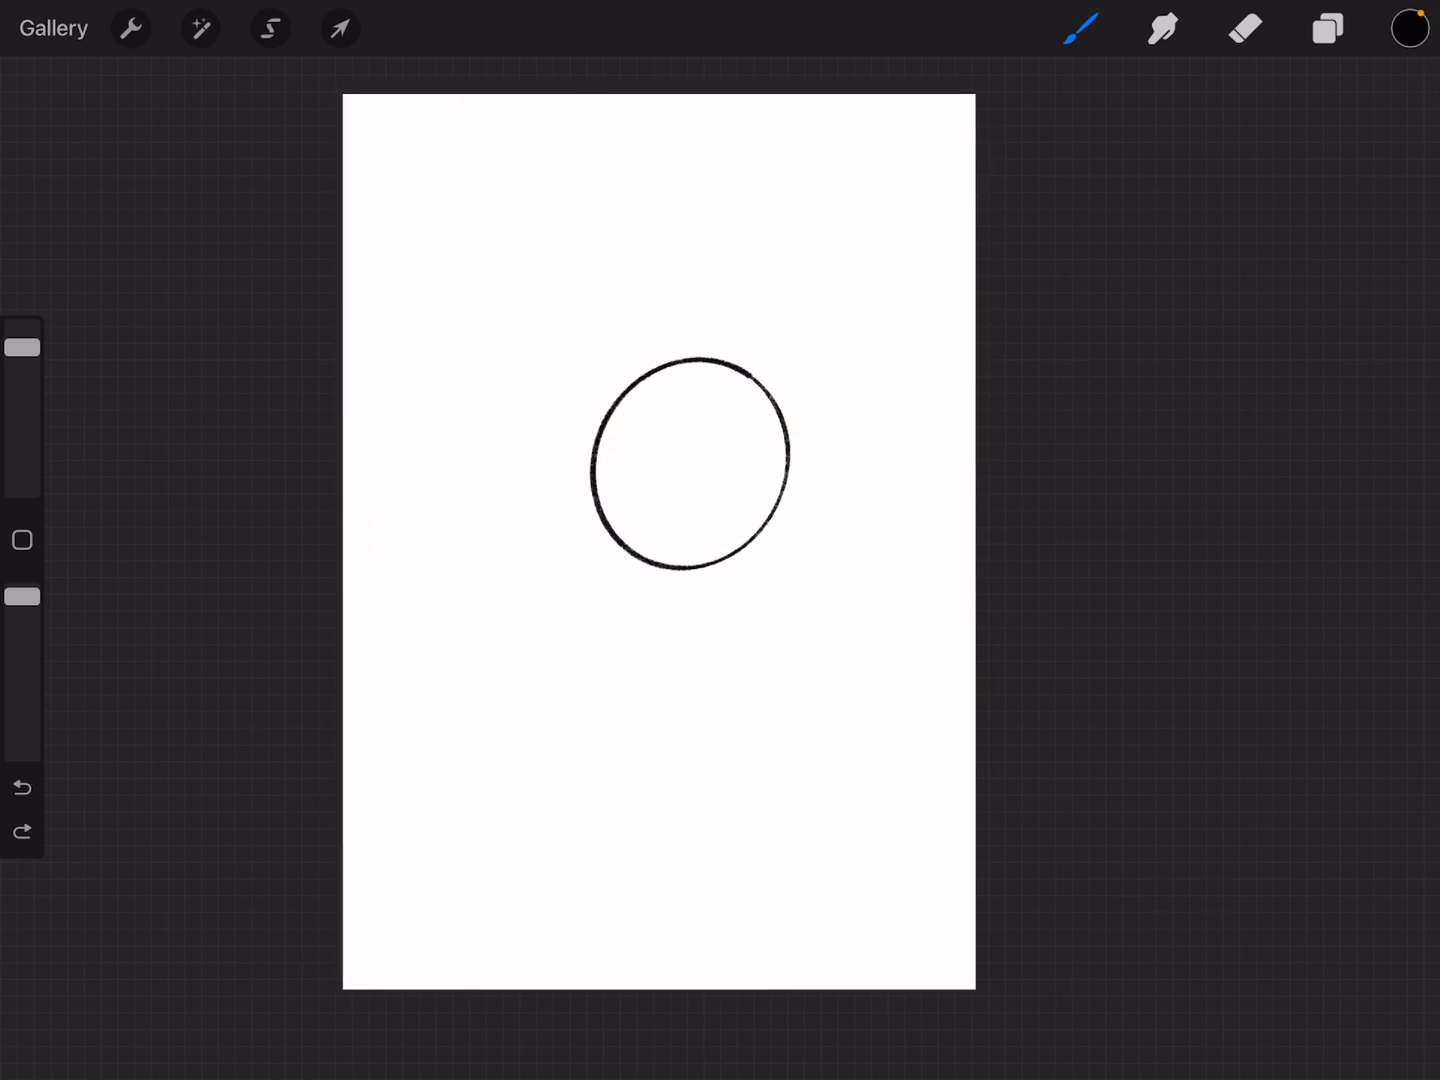
- Uniformly scale the circle with Transform until it fills most of the page width
click(340, 28)
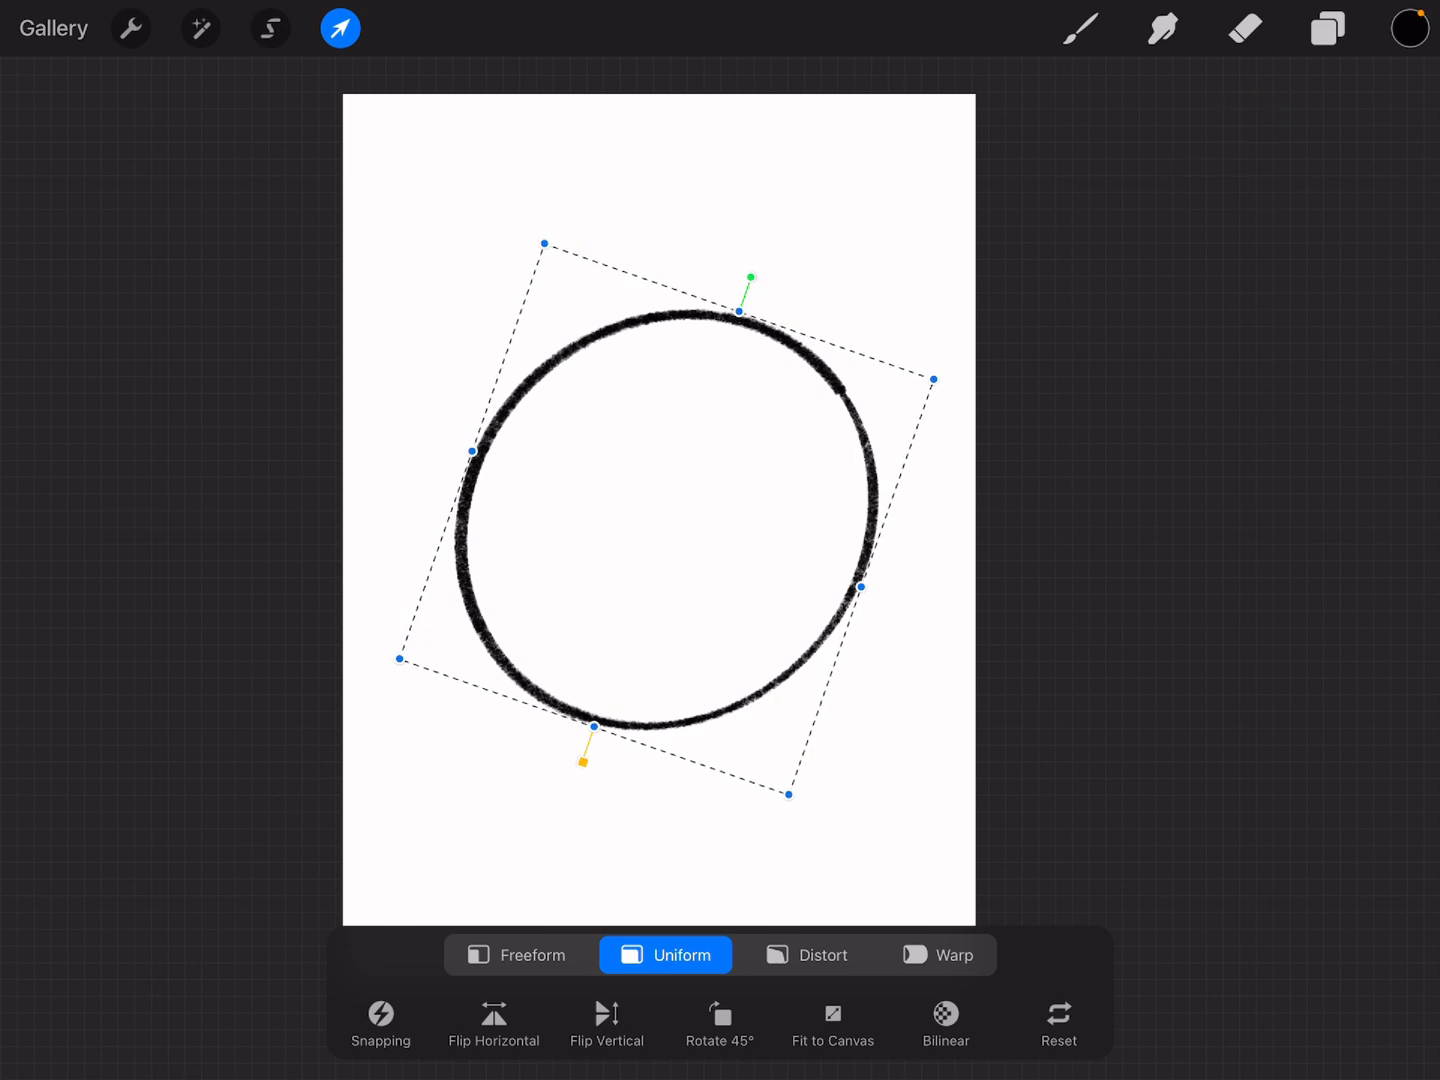
click(1328, 28)
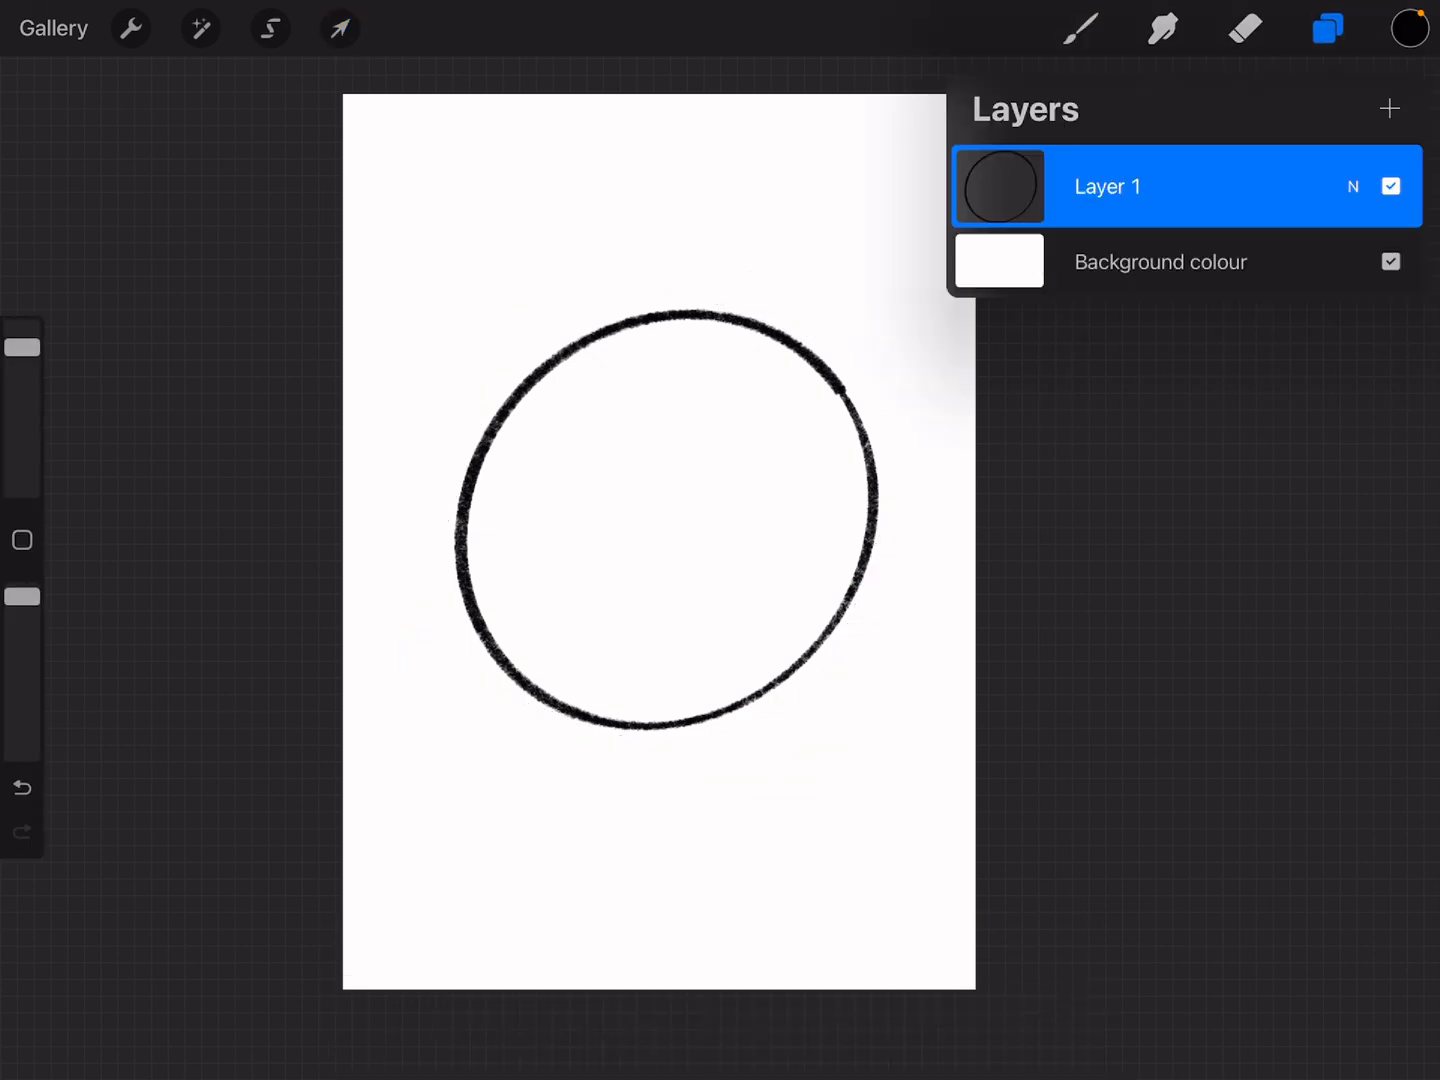
- Add Layer 2 above Layer 1 and draw a wavy squiggle across the circle on it
click(1388, 108)
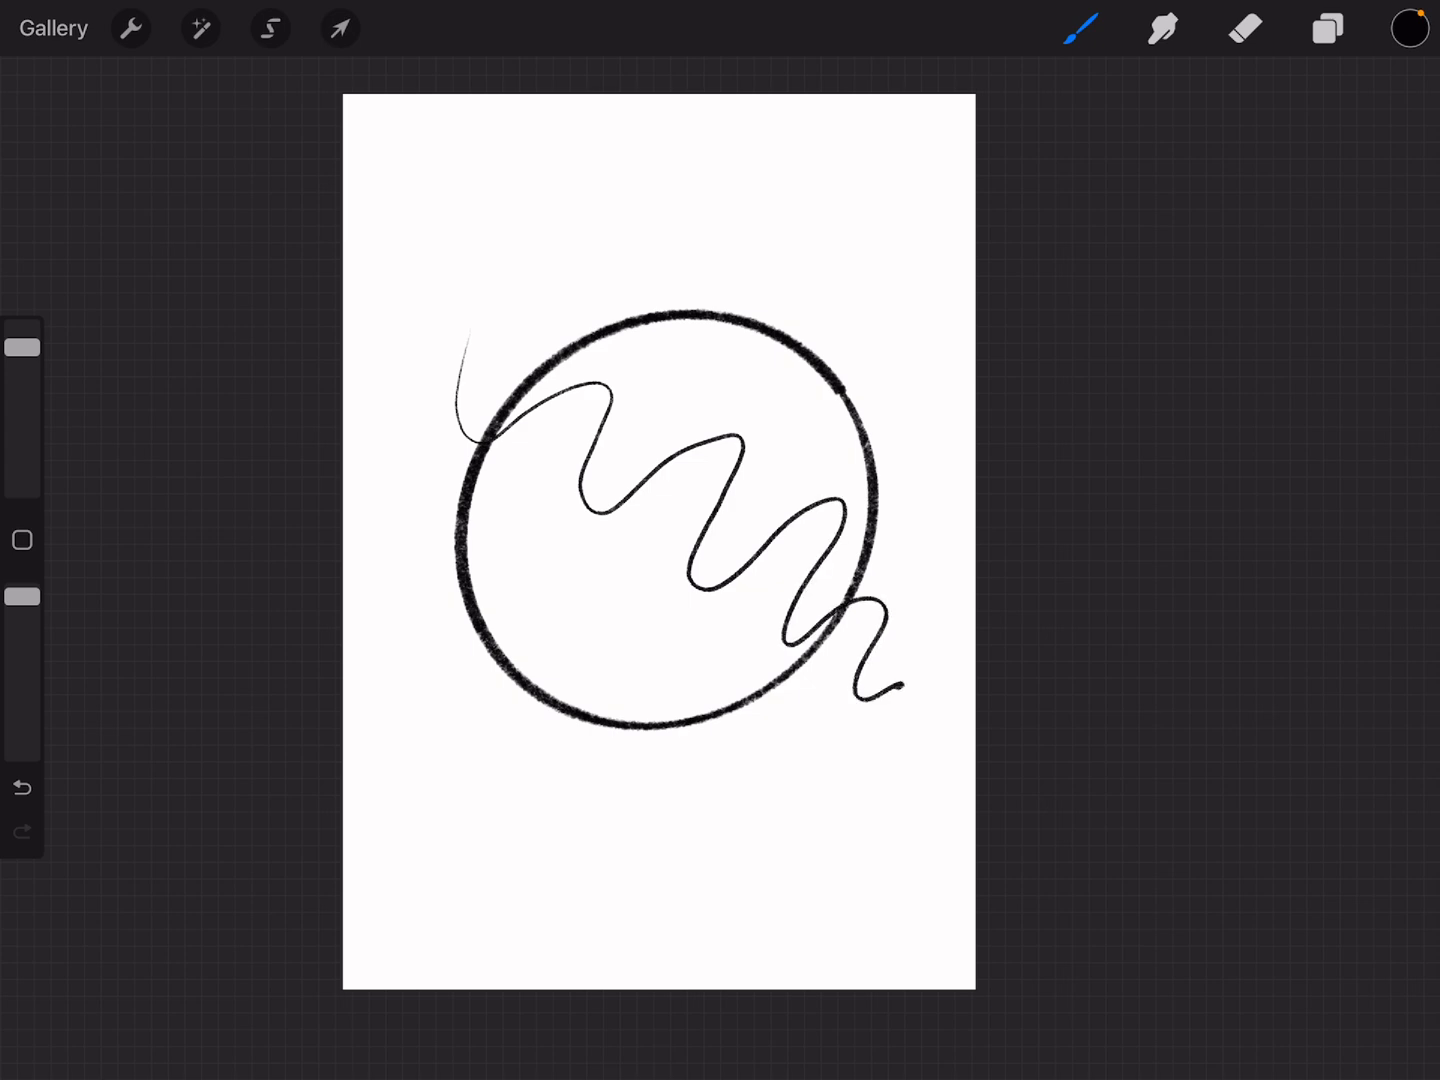
click(1326, 28)
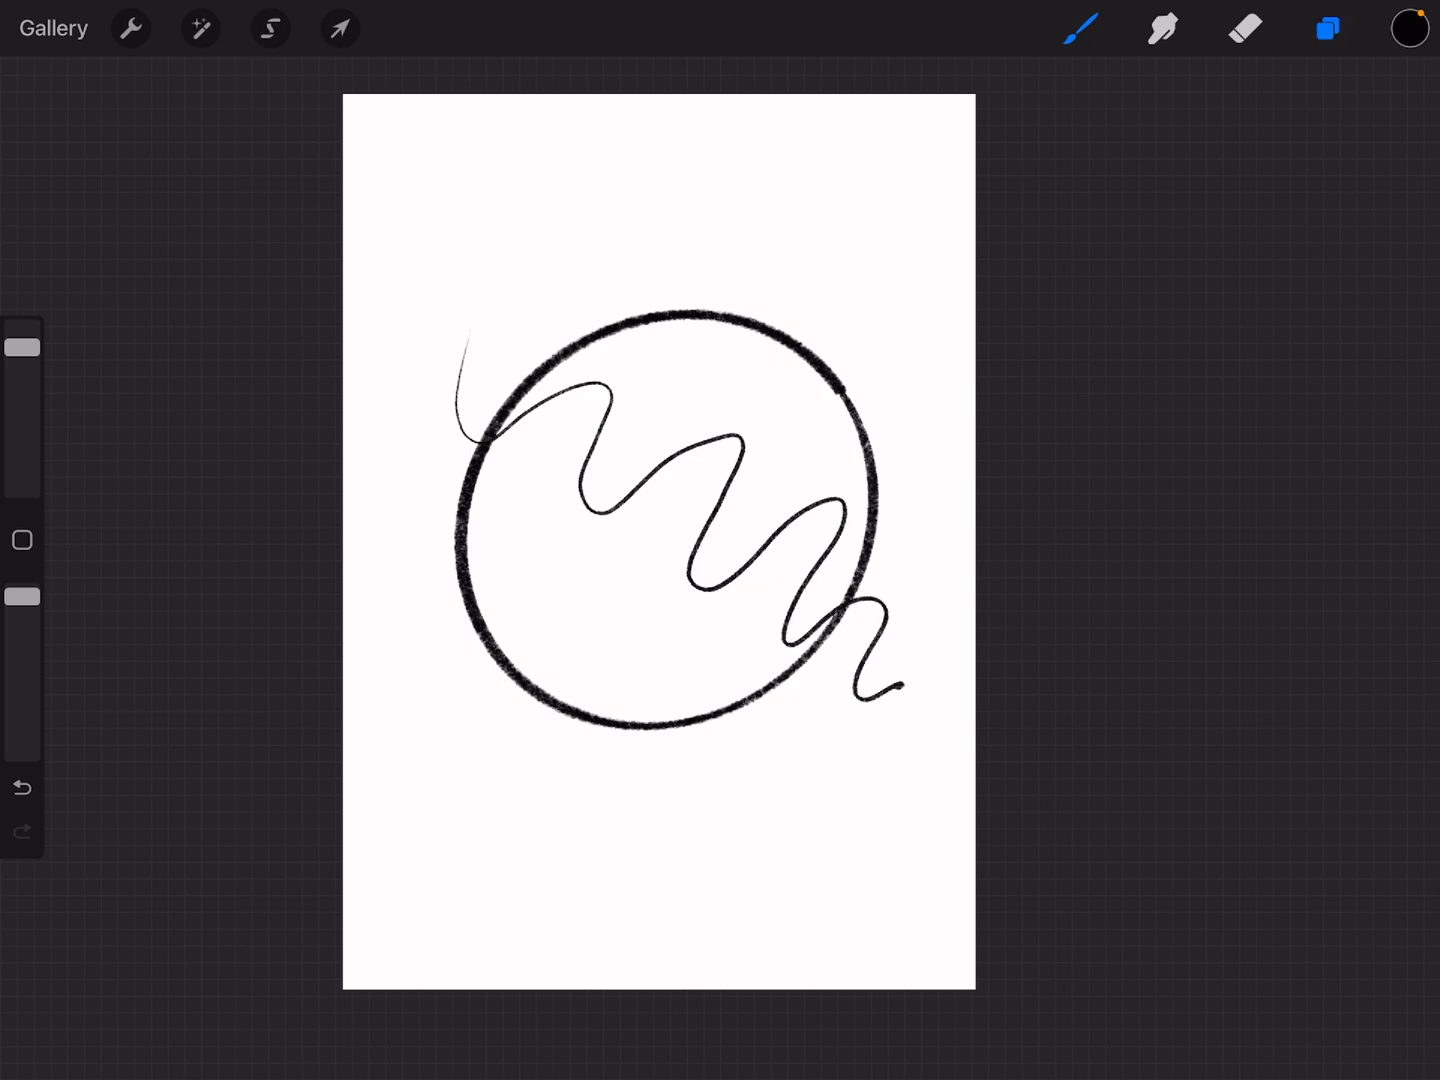
click(1326, 28)
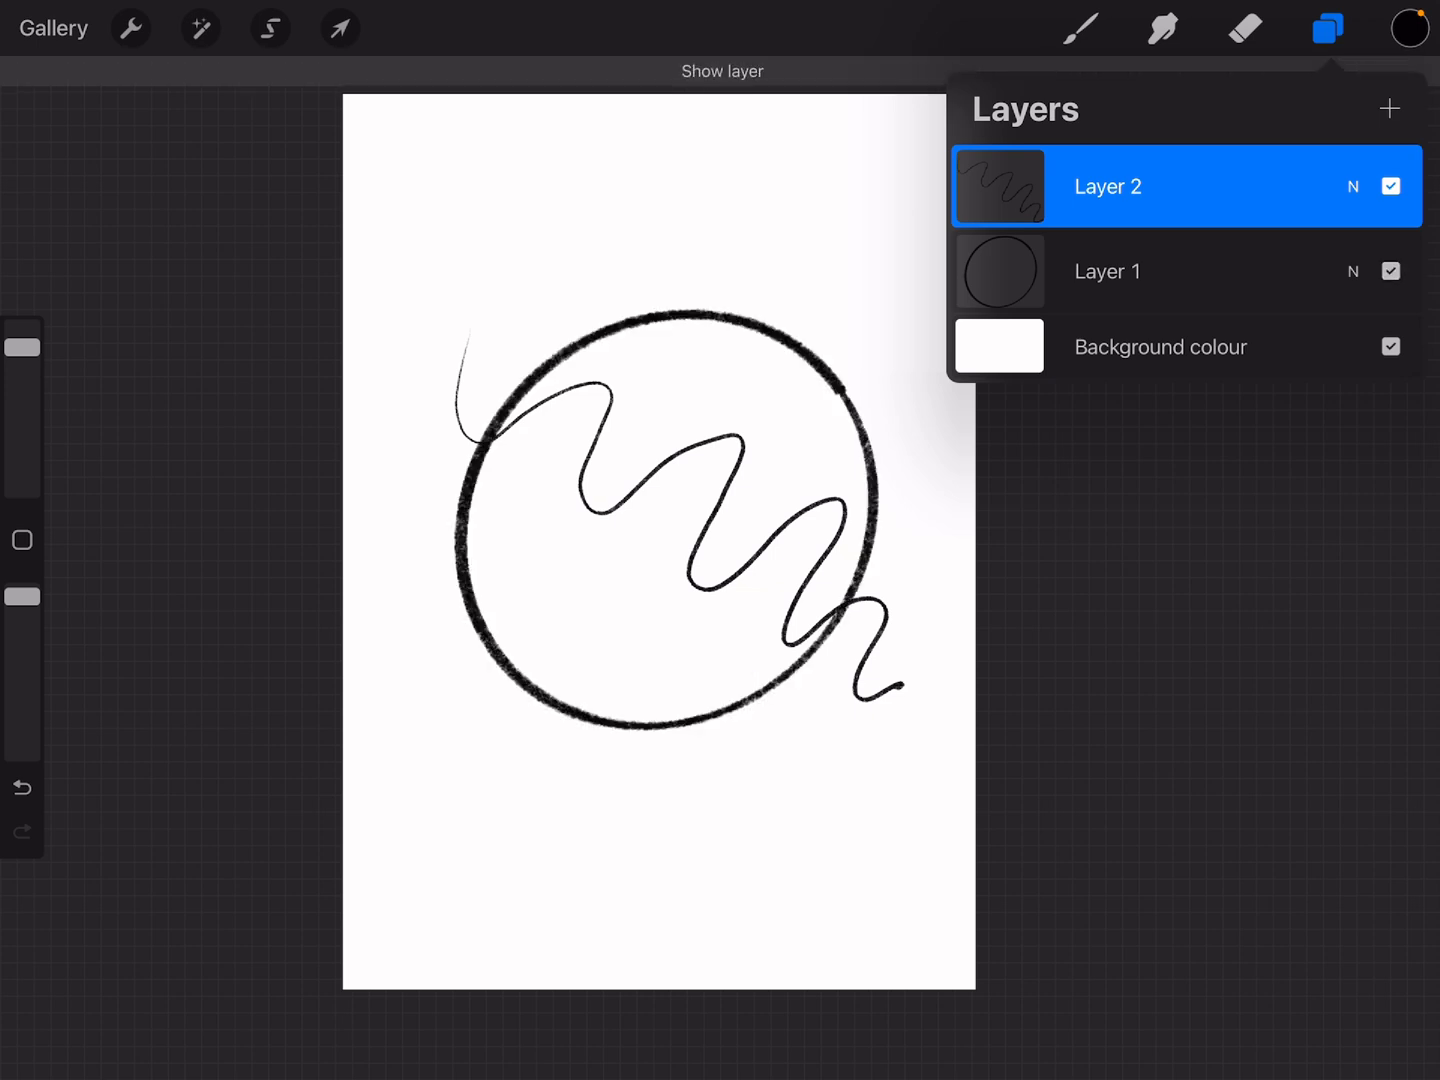
click(1390, 272)
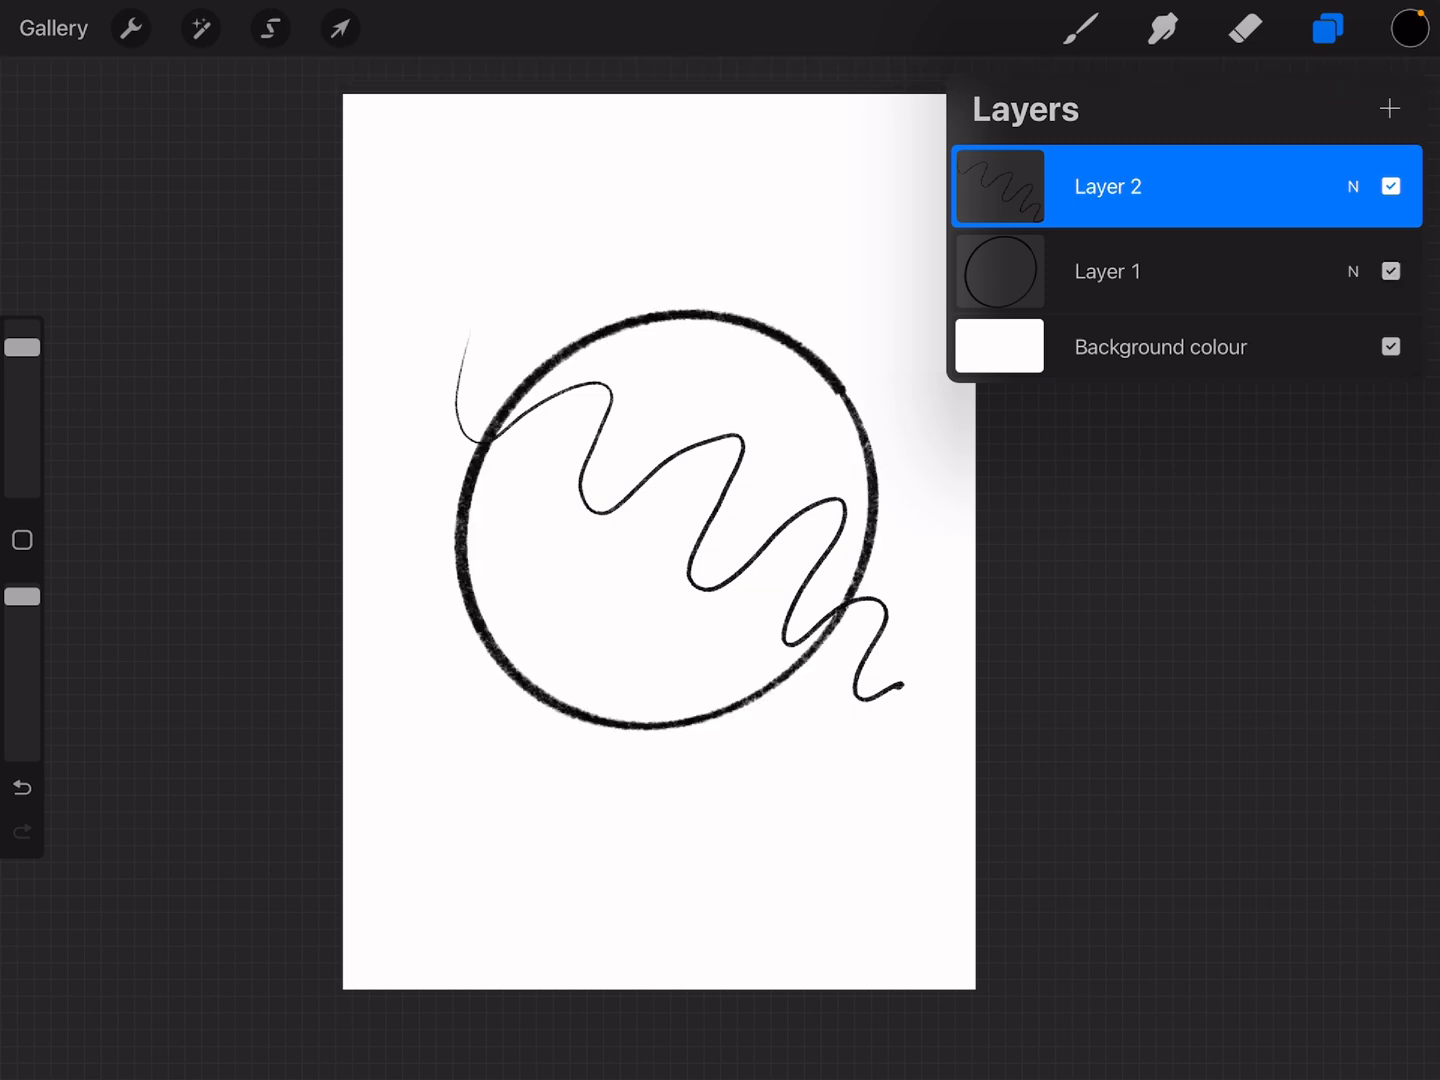
click(340, 28)
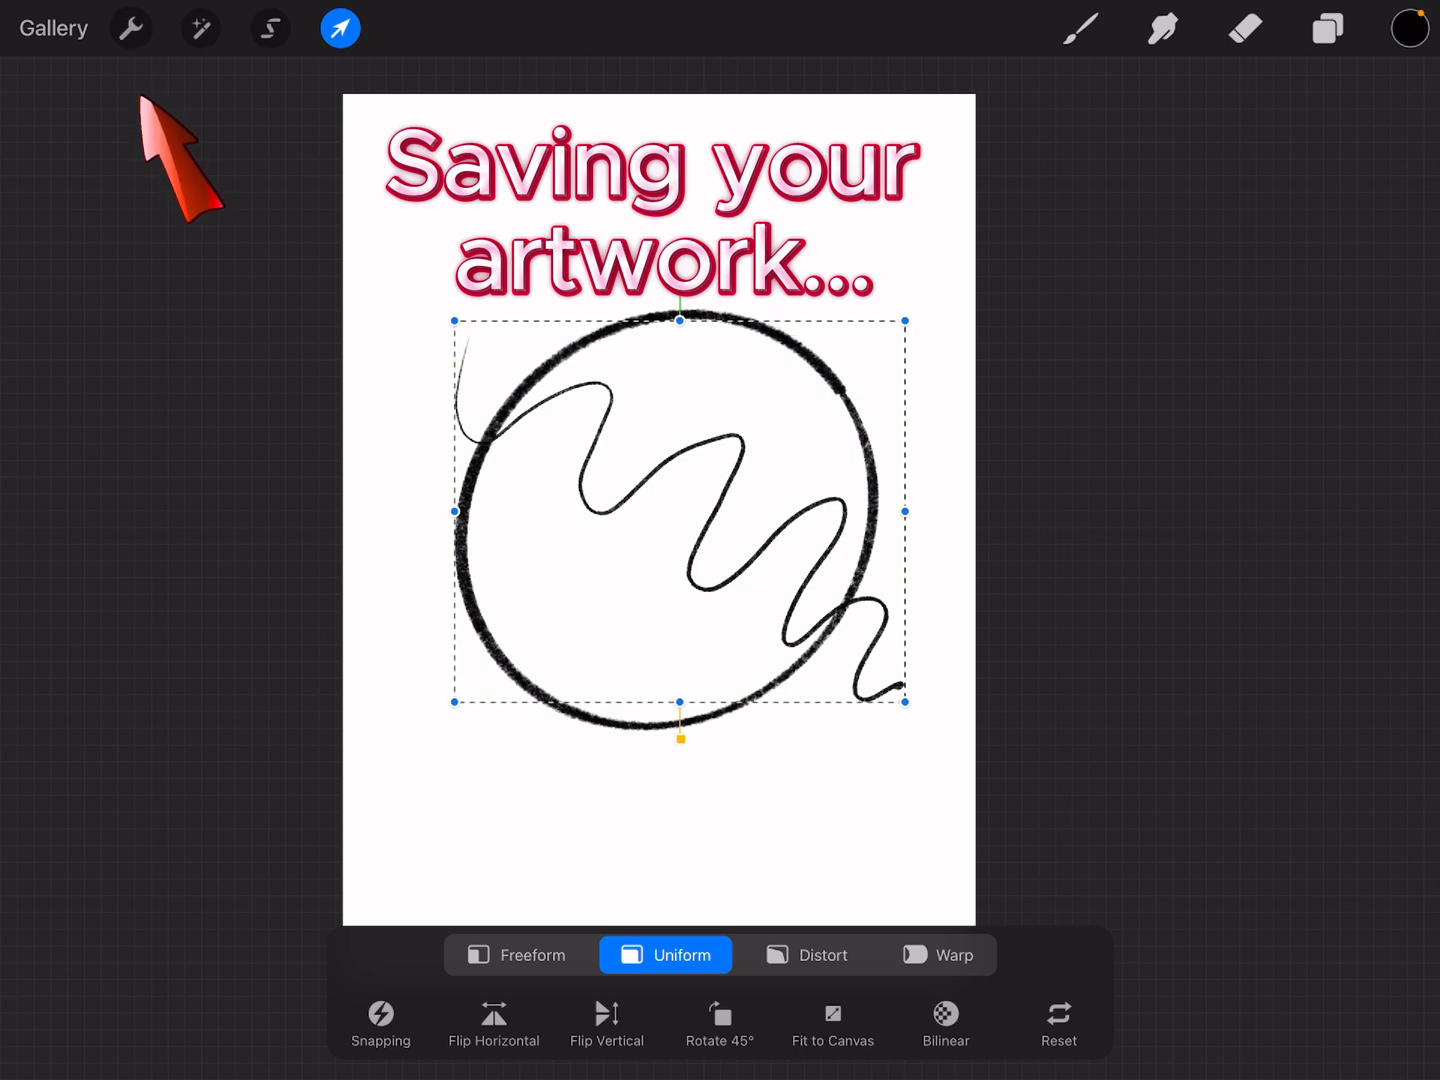
- Export the artwork as PNG via Actions > Share, then dismiss the iOS share sheet
click(130, 28)
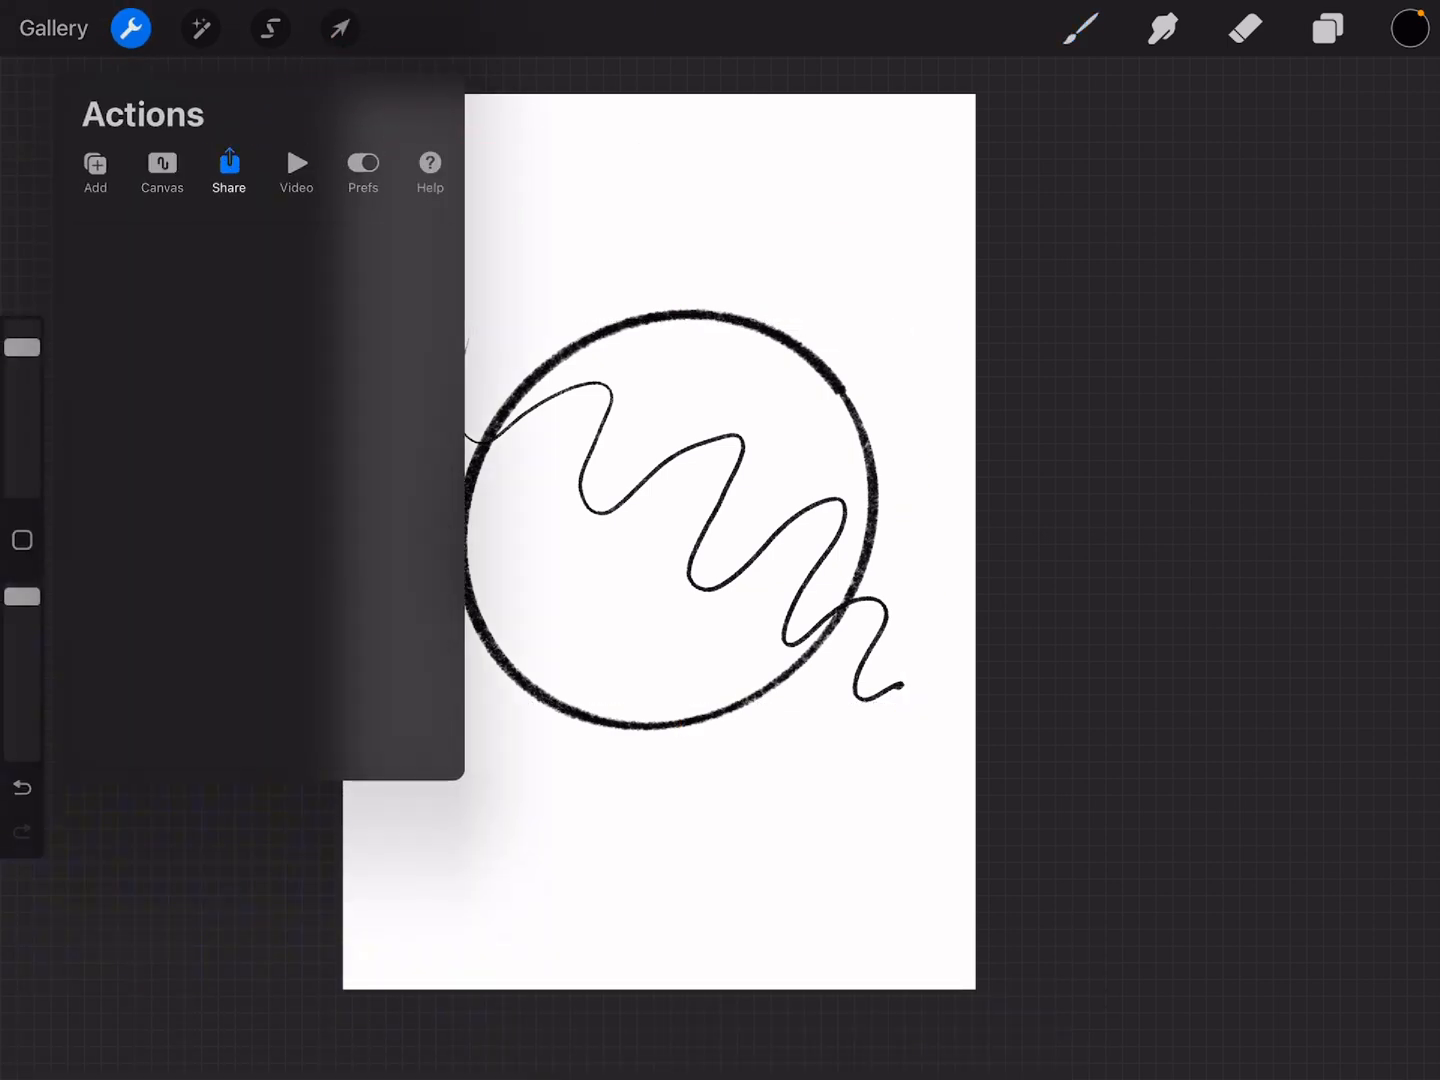
click(228, 164)
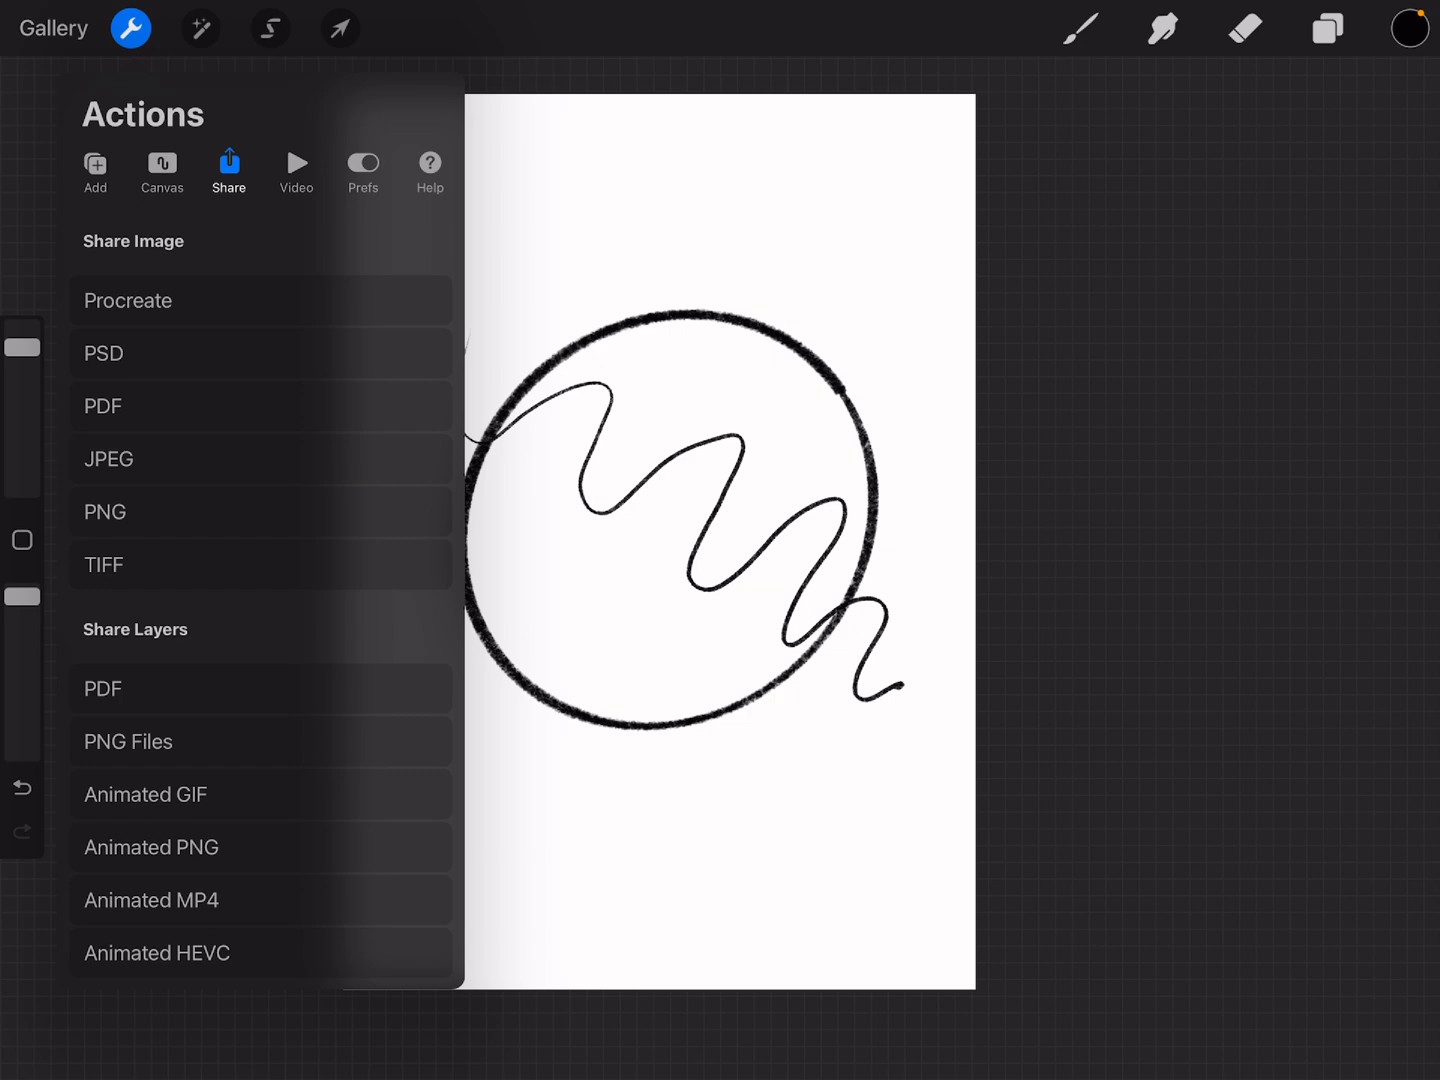
click(104, 512)
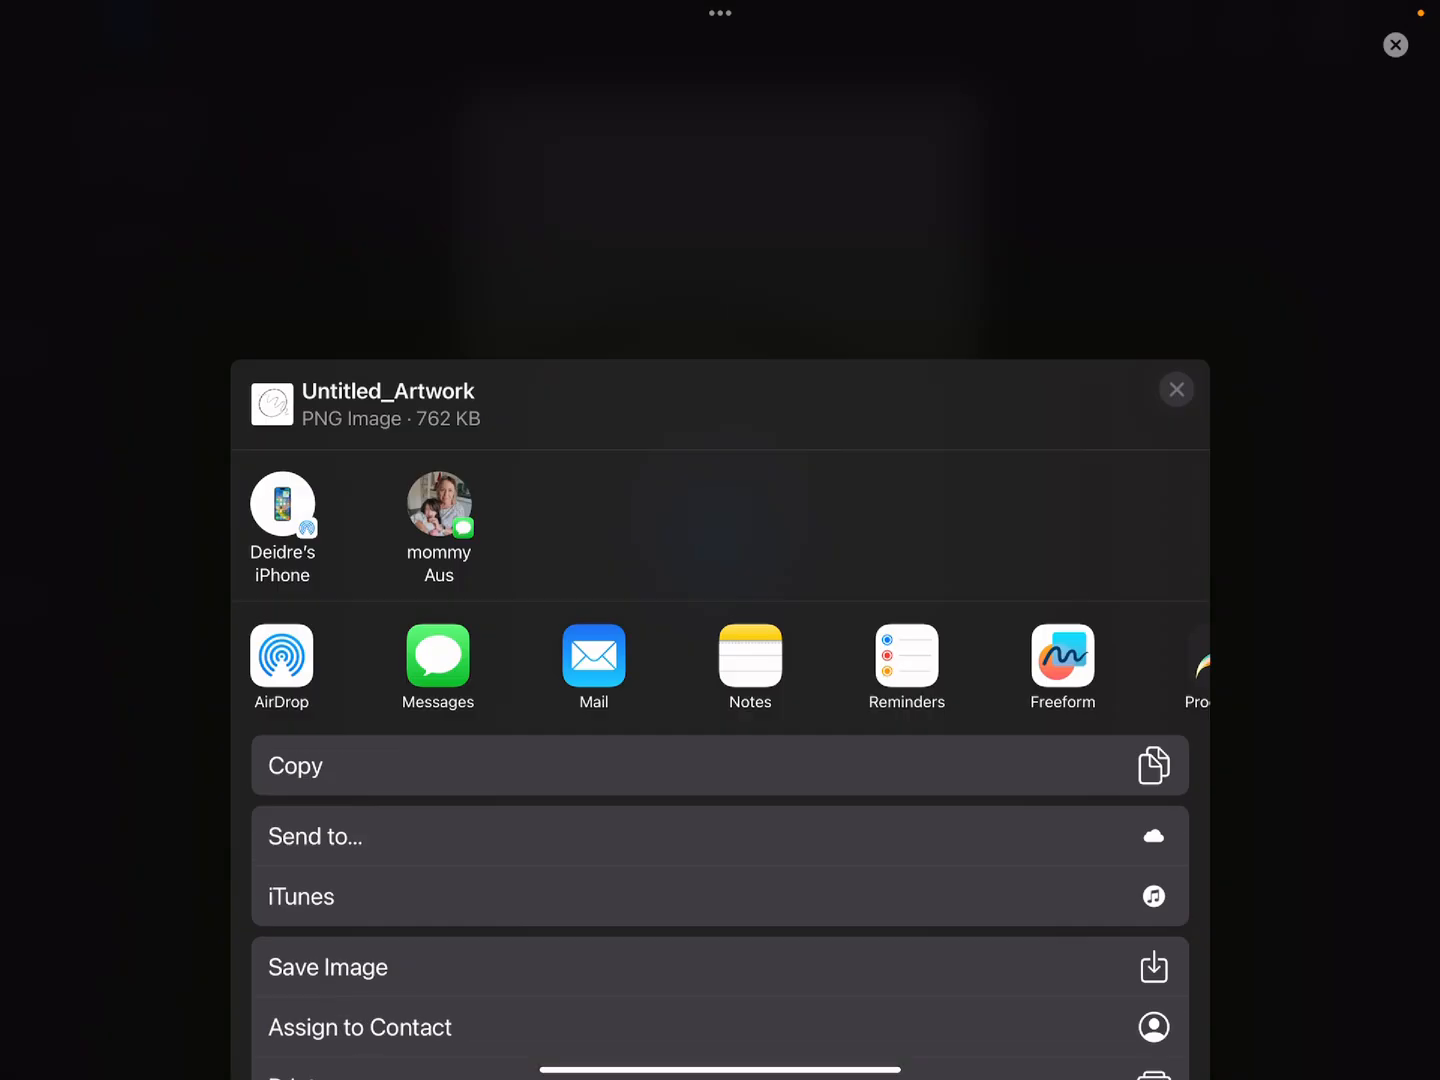
click(1176, 388)
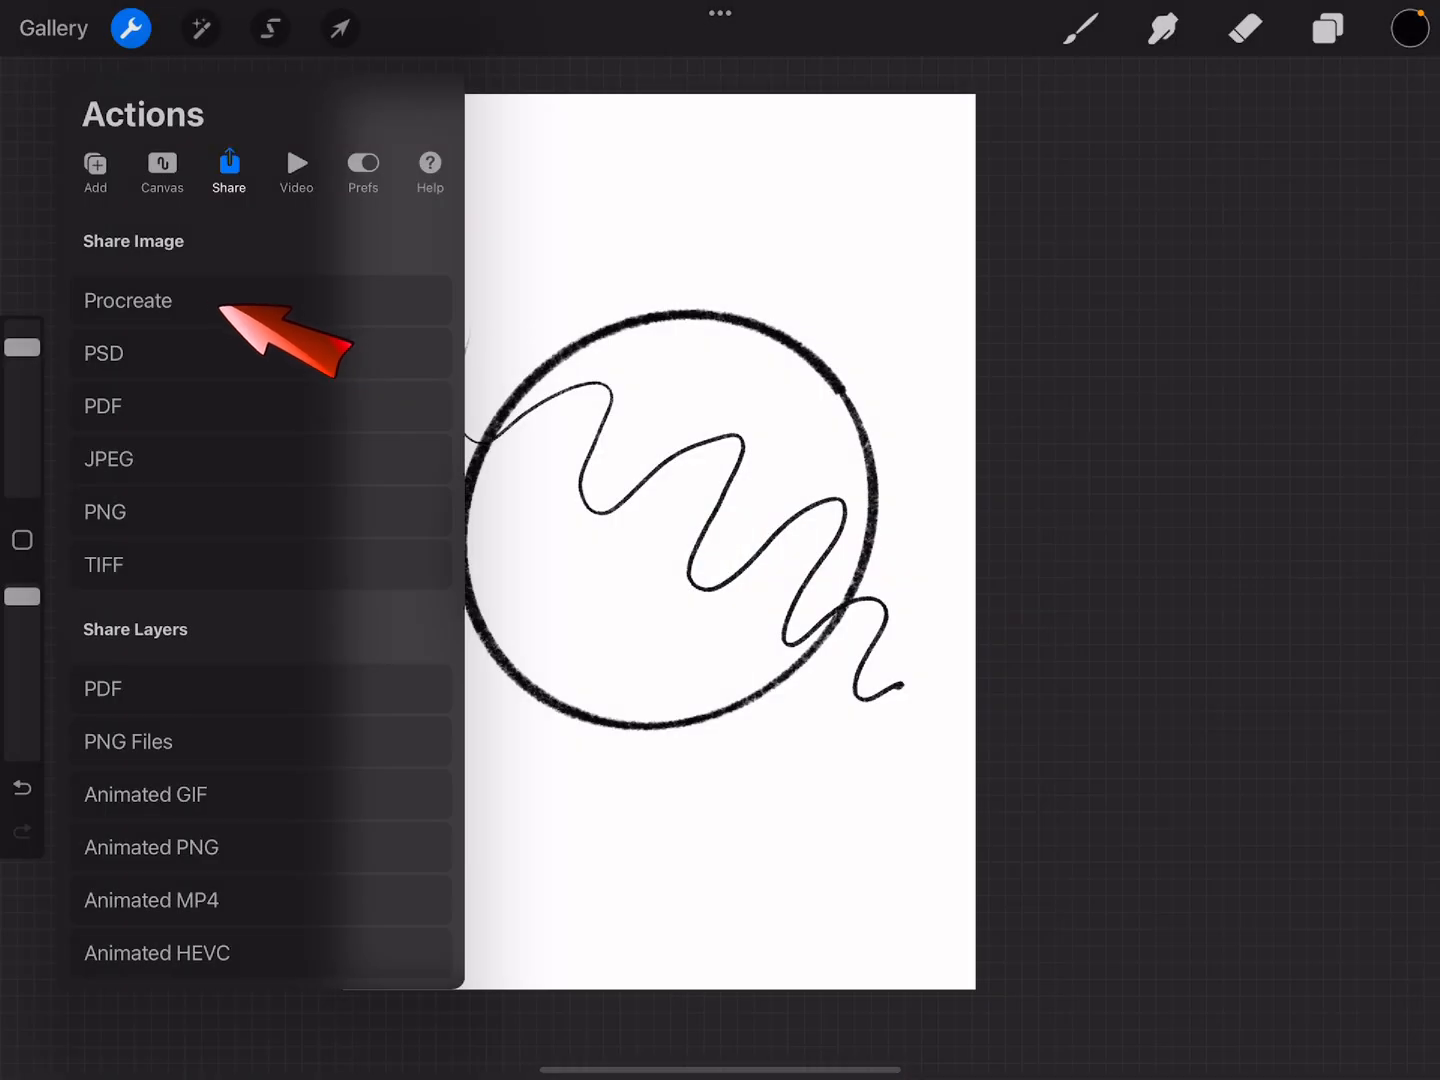